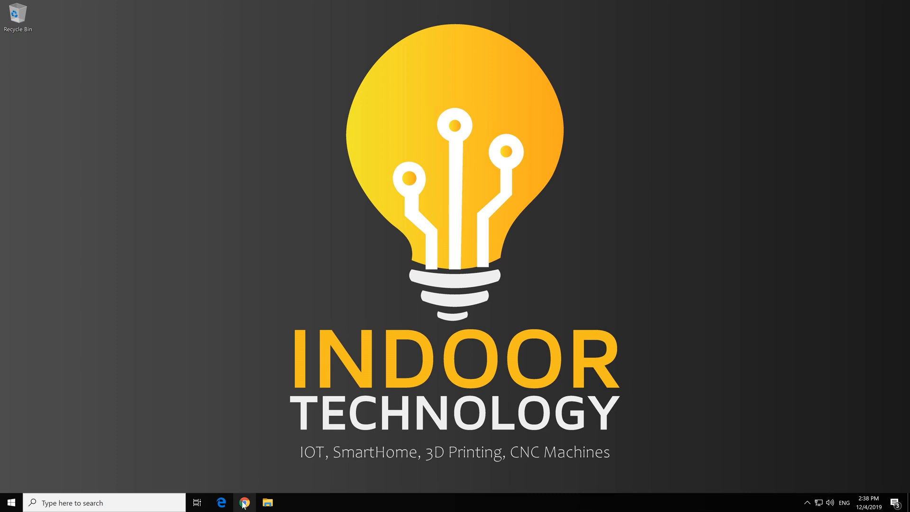
- Launch Chrome and go to the arduino.cc home page via the address bar
left_click(244, 502)
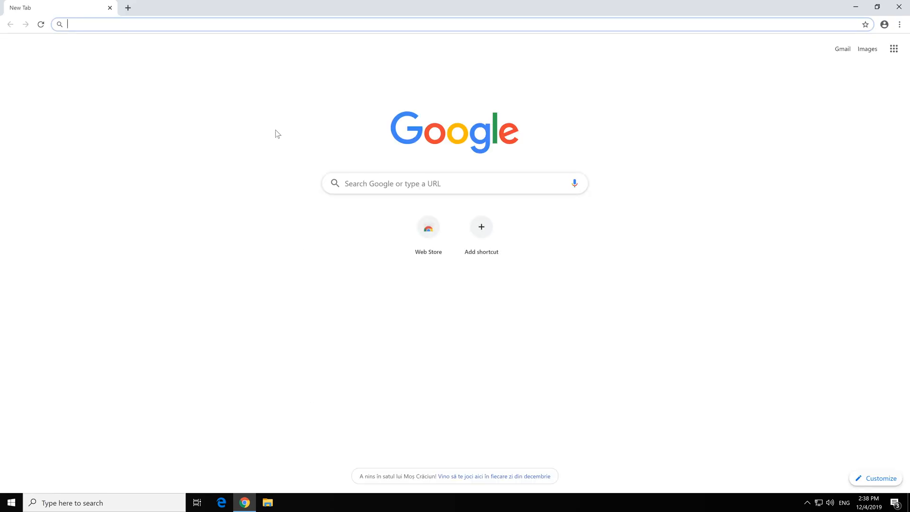
type("www.")
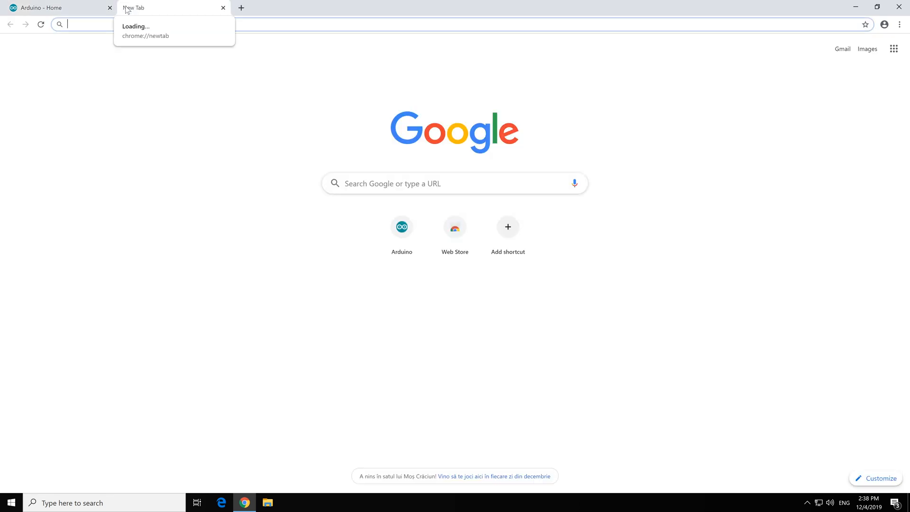
type("arduino id")
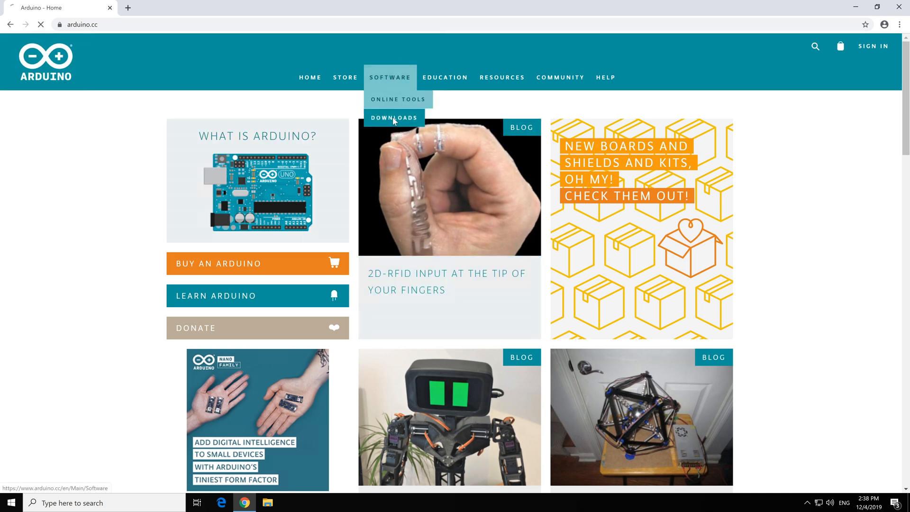
- From Software > Downloads, choose the Windows Installer for Arduino IDE 1.8.10
left_click(394, 118)
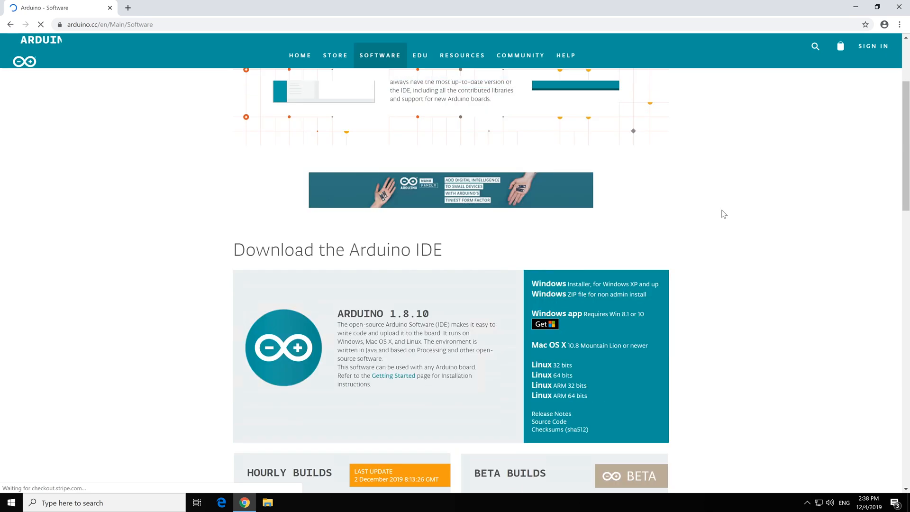
scroll("down", 3)
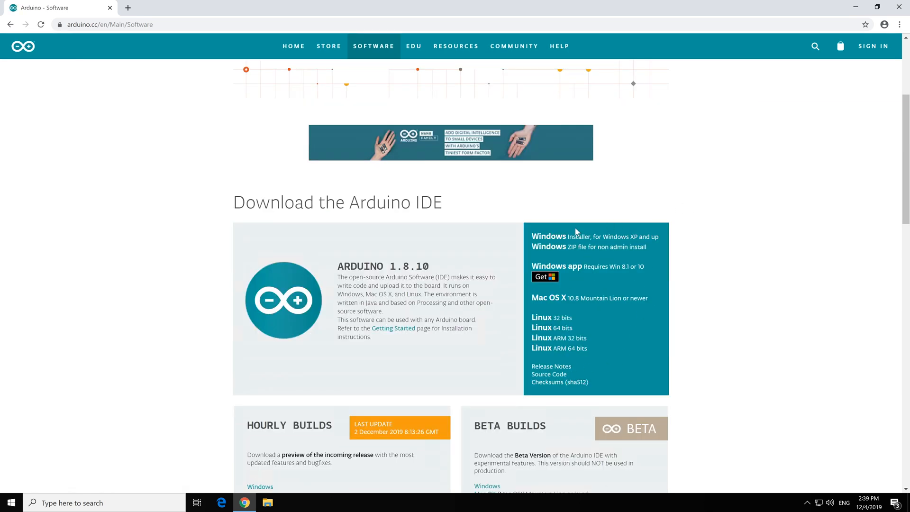
mouse_move(542, 328)
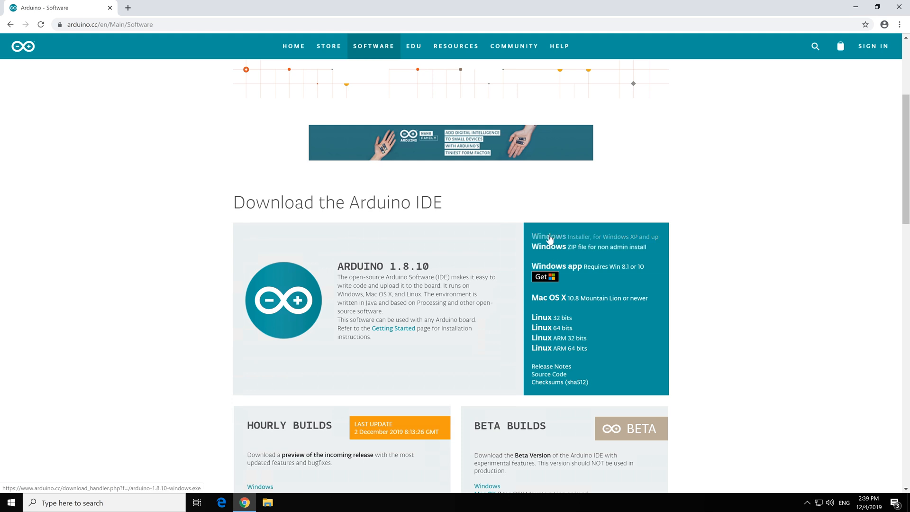
left_click(548, 236)
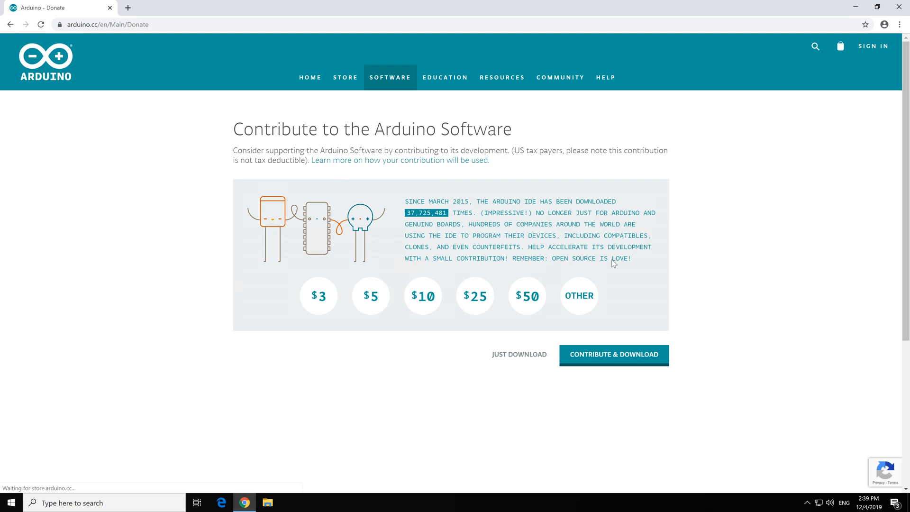
- Choose Just Download for arduino-1.8.10-windows.exe and keep the download going when prompted
left_click(578, 296)
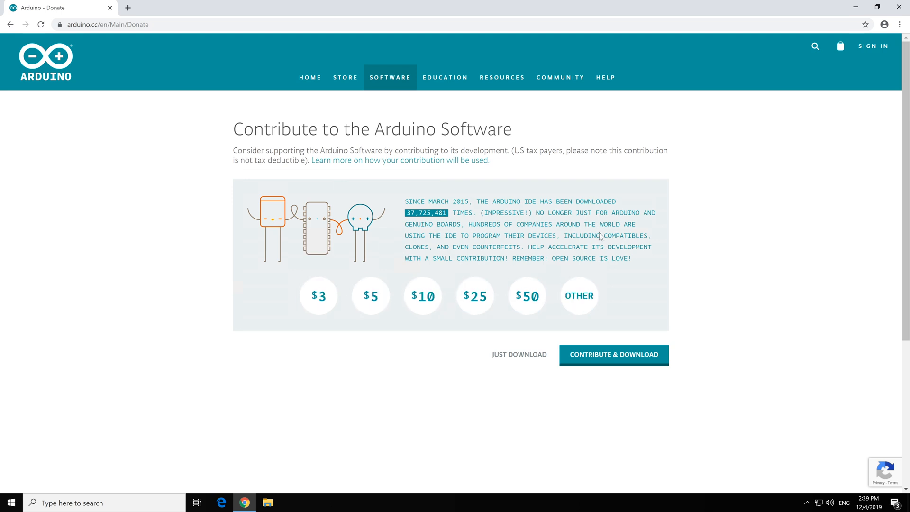
mouse_move(519, 358)
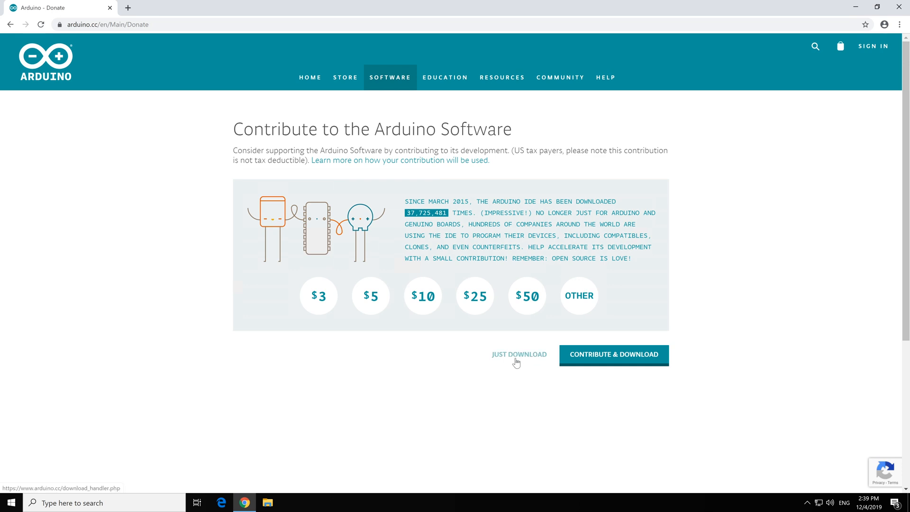
left_click(614, 355)
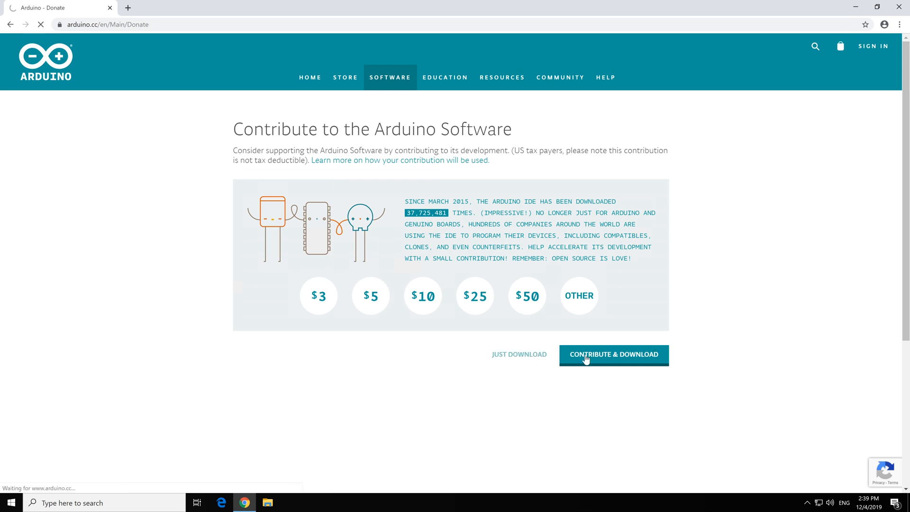
left_click(613, 355)
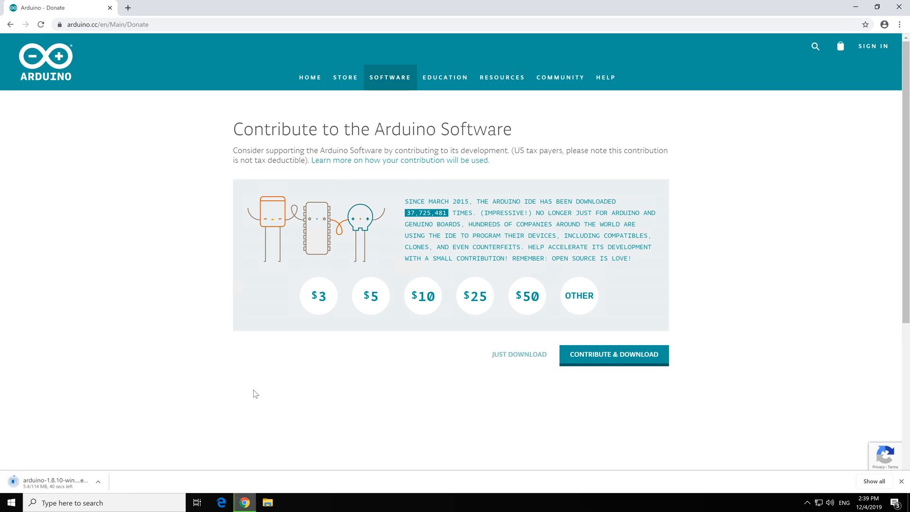
mouse_move(146, 444)
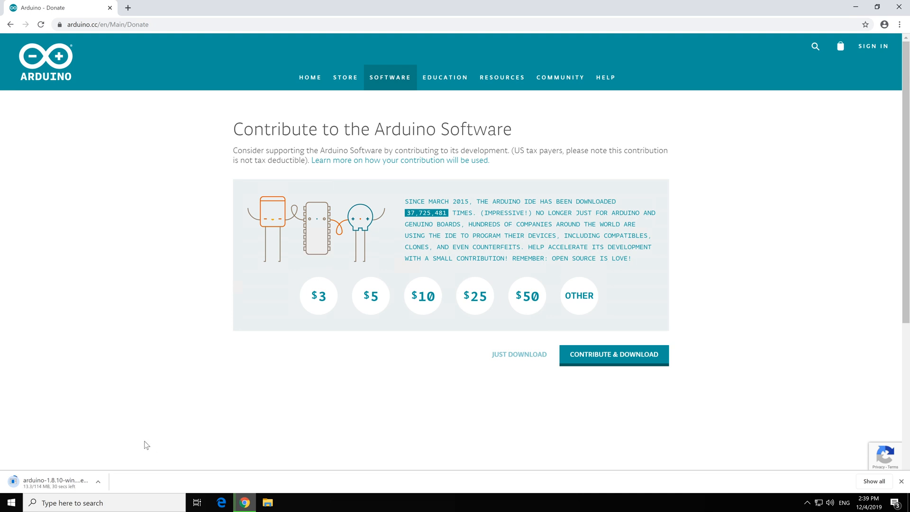
mouse_move(347, 397)
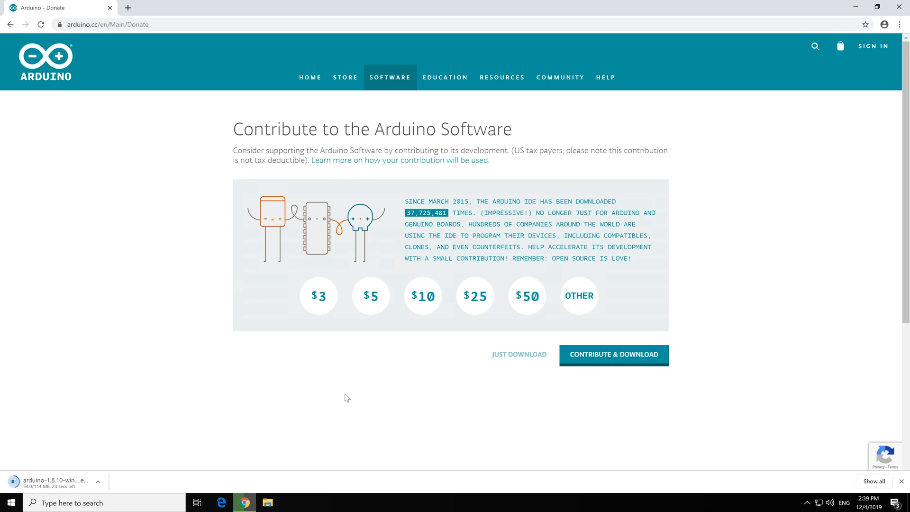
mouse_move(340, 394)
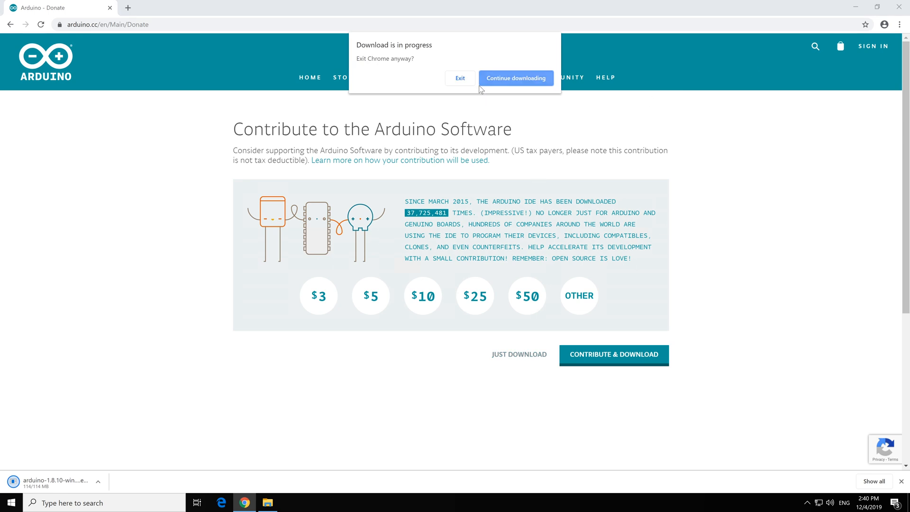
left_click(515, 78)
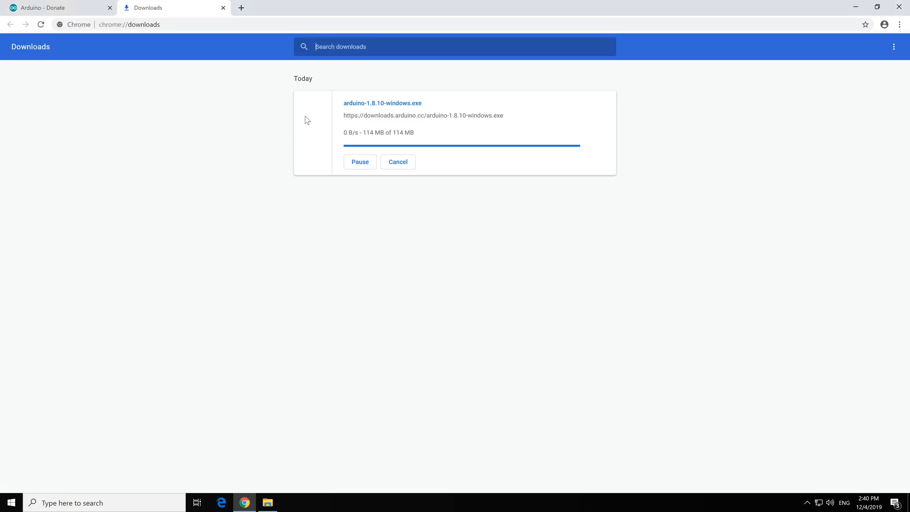
- Show the downloaded arduino-1.8.10-windows installer in the Downloads folder
left_click(267, 503)
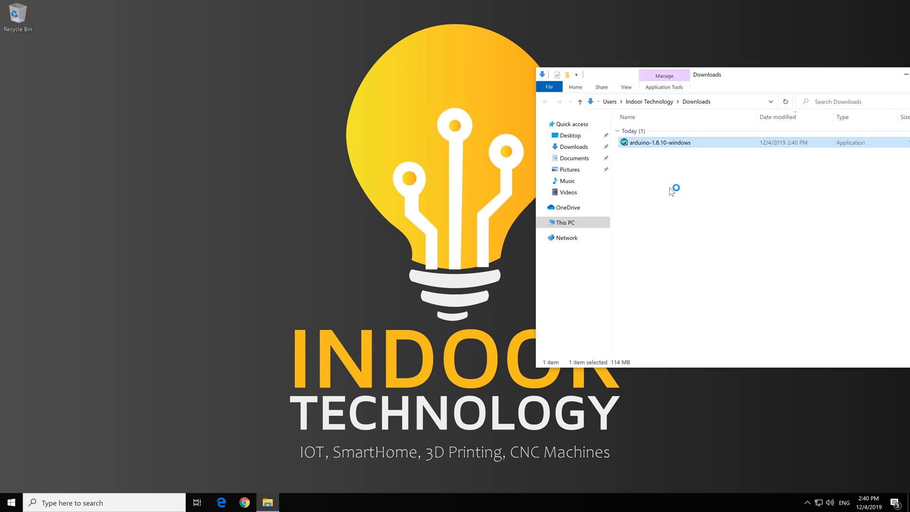
- Run arduino-1.8.10-windows and install all default components into Program Files (x86)\Arduino
double_click(659, 142)
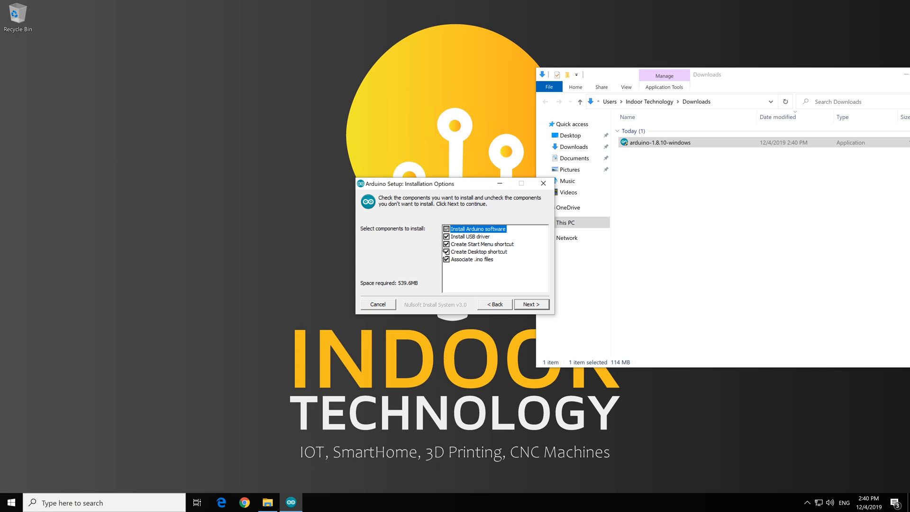
left_click(530, 303)
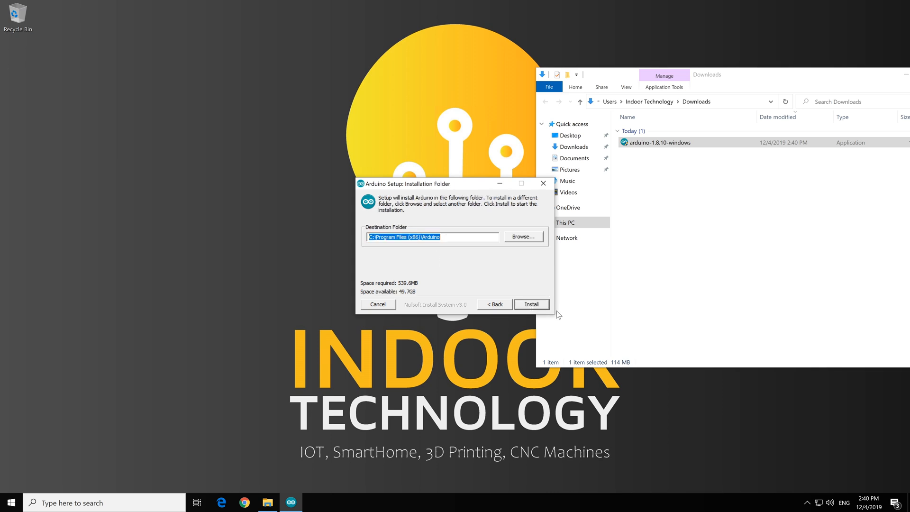
left_click(531, 304)
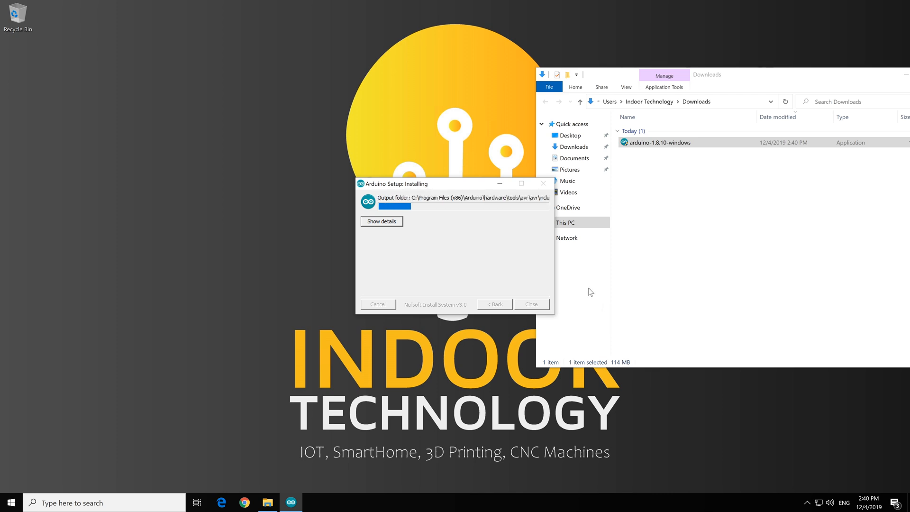
mouse_move(572, 270)
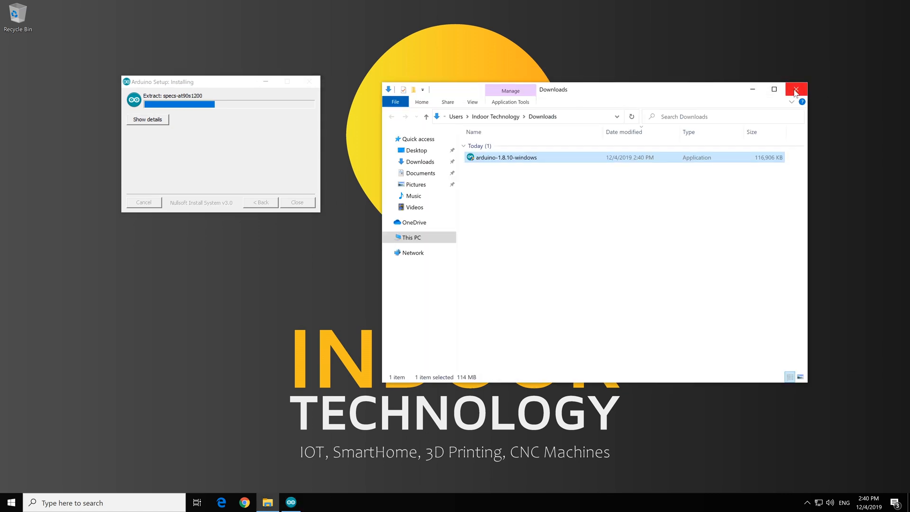
left_click(795, 89)
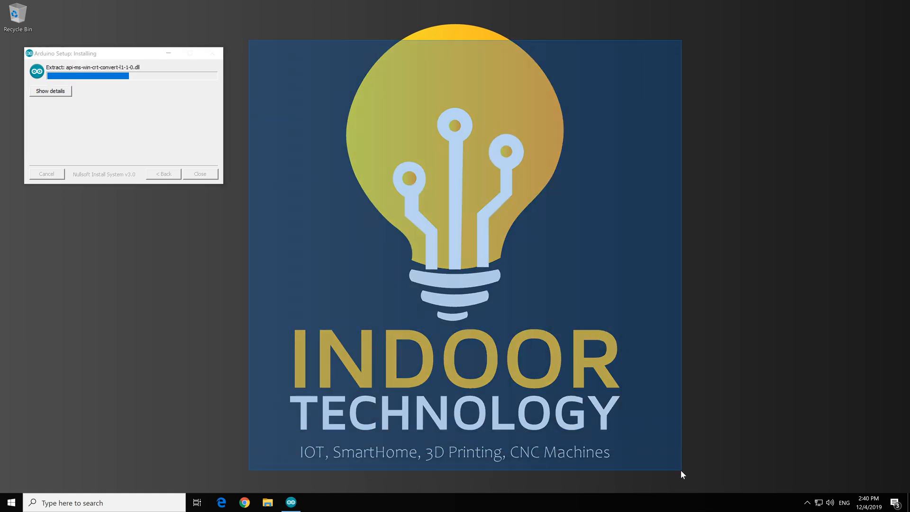
mouse_move(689, 388)
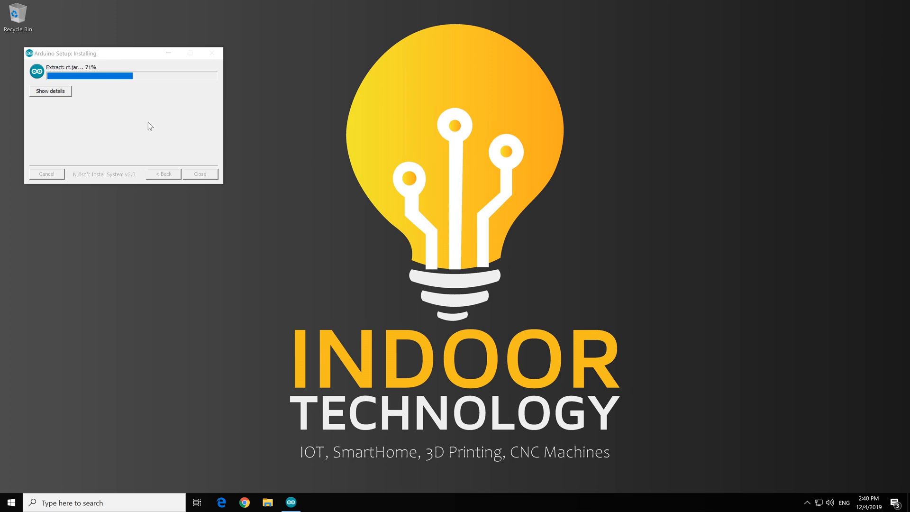
- Wait for setup to report Completed and select the new Arduino desktop shortcut
left_click_drag(287, 452, 434, 451)
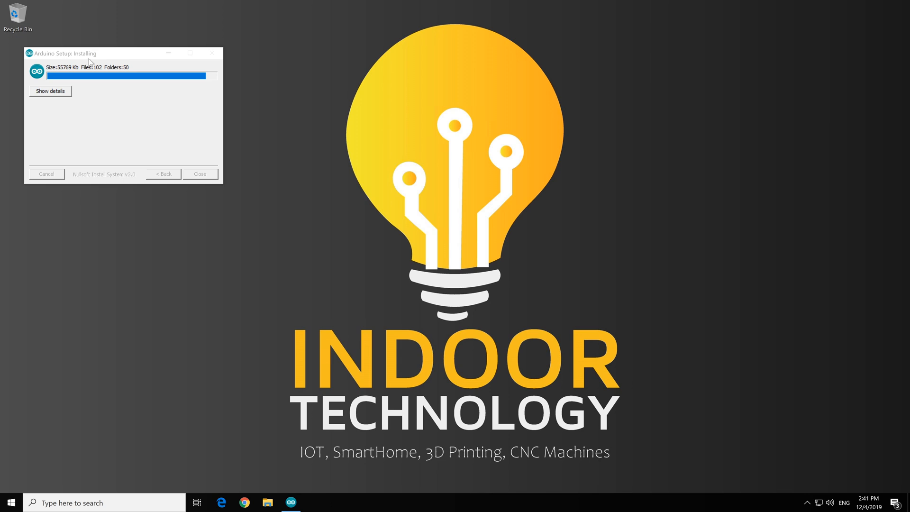
left_click_drag(63, 53, 389, 60)
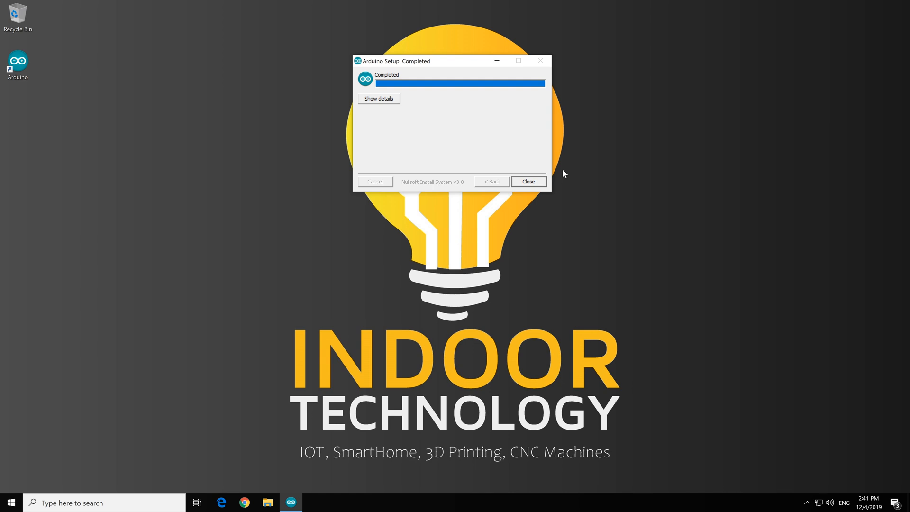
mouse_move(572, 178)
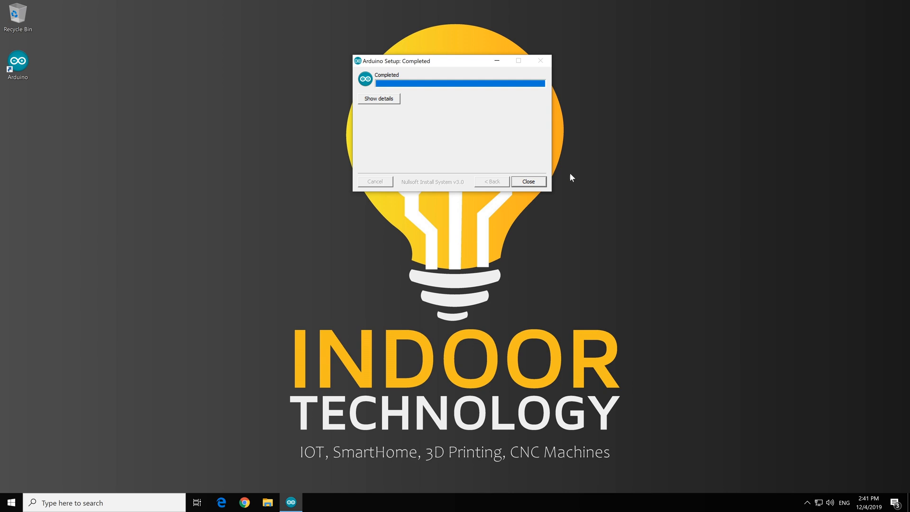
left_click(528, 182)
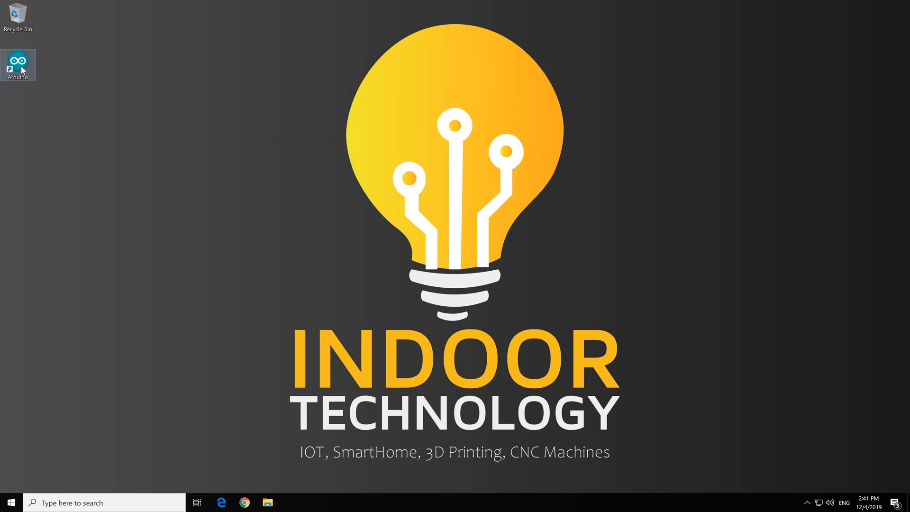
- Launch Arduino IDE 1.8.10 with a blank sketch and go to the Tools menu
double_click(18, 60)
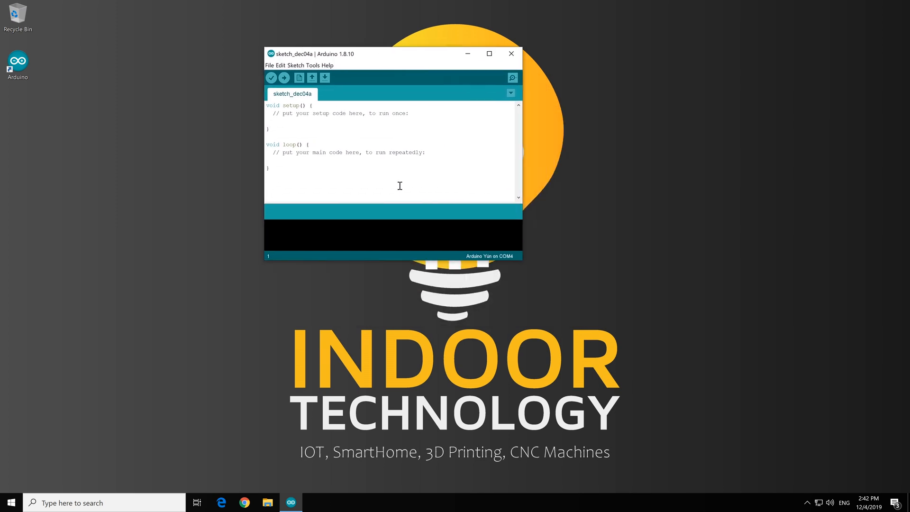
left_click(383, 139)
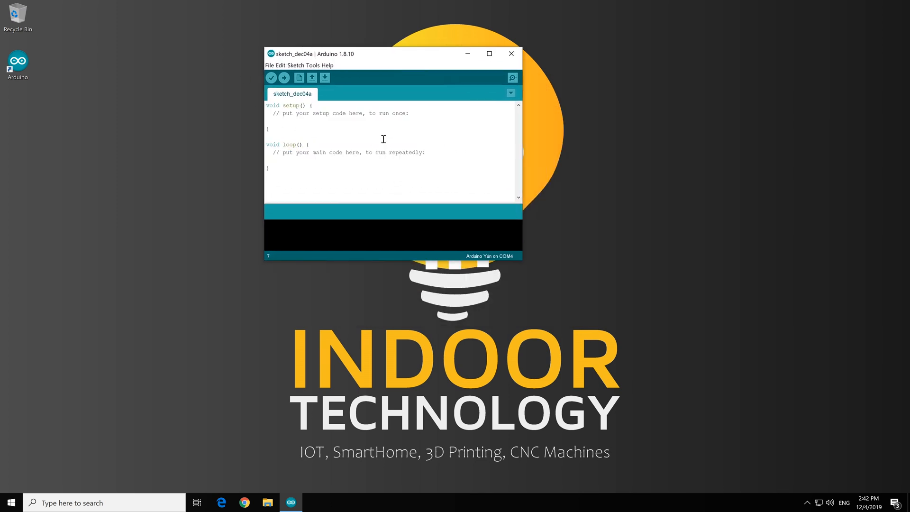
mouse_move(358, 135)
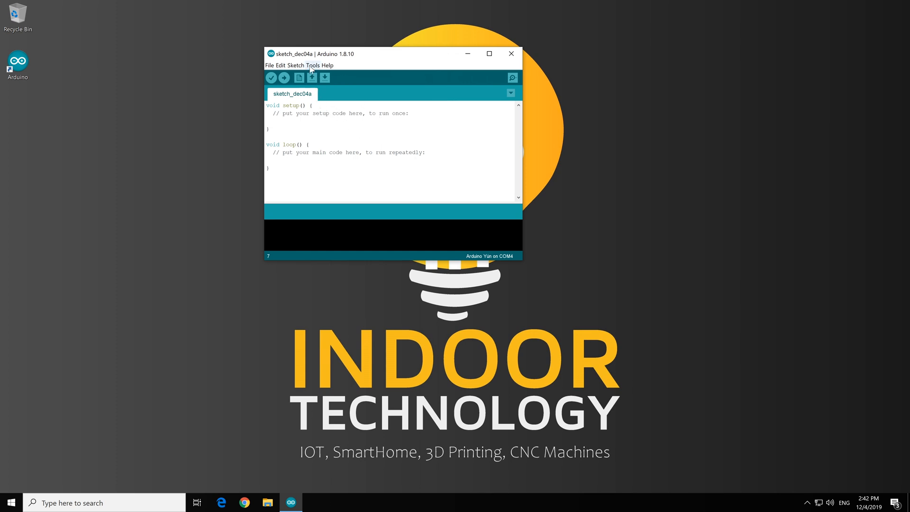
left_click(314, 66)
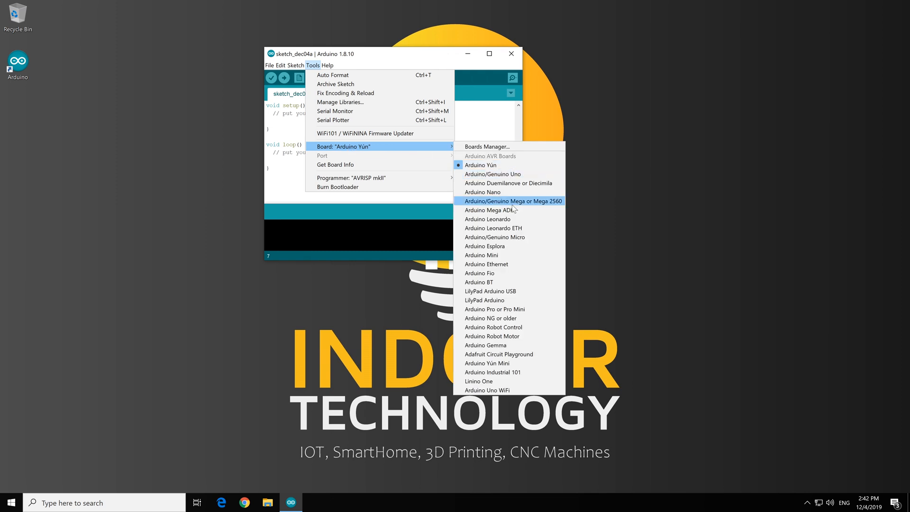
mouse_move(499, 353)
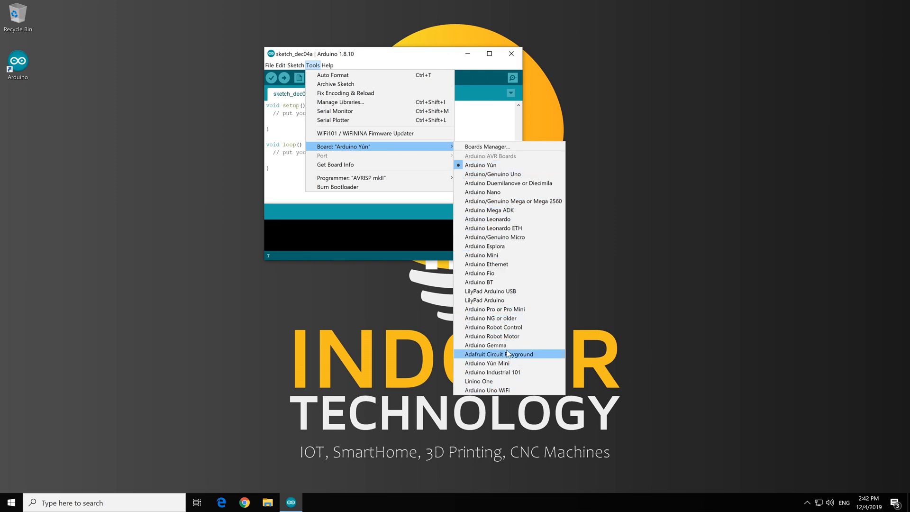
mouse_move(487, 363)
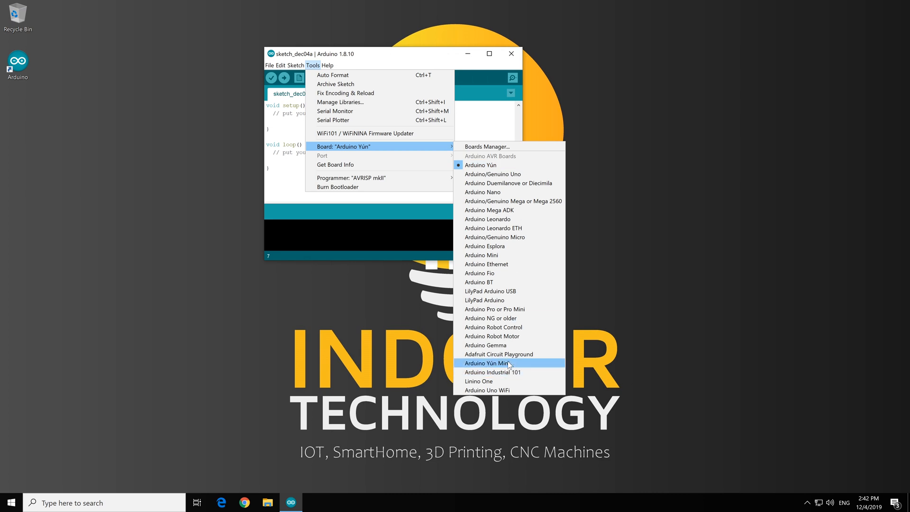
mouse_move(505, 336)
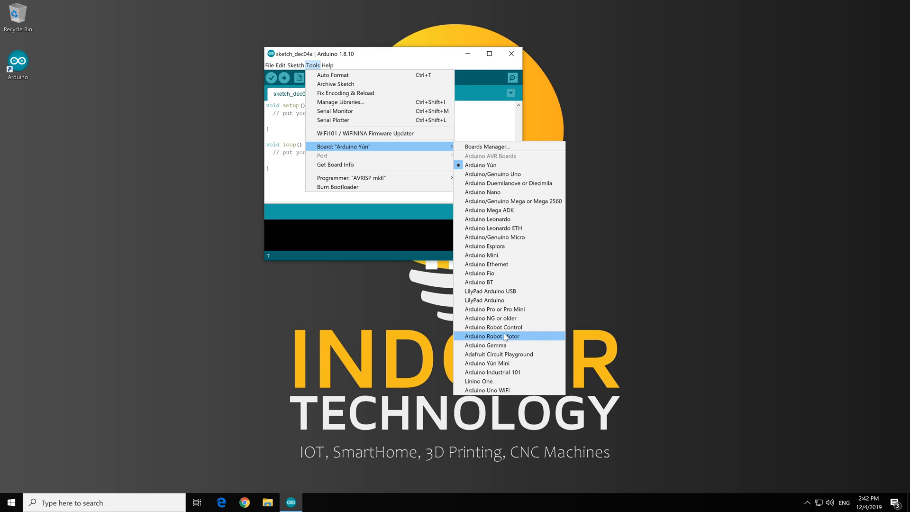
mouse_move(508, 146)
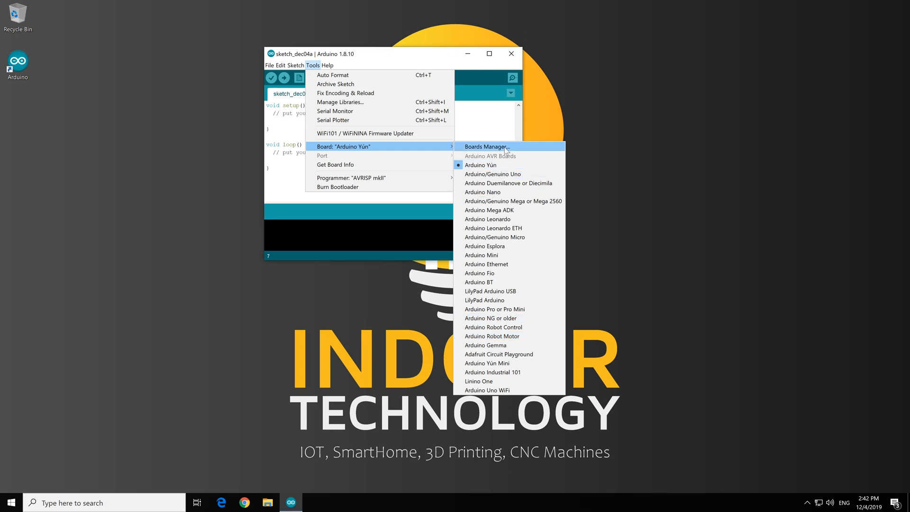
- Open Boards Manager from Tools > Board
left_click(485, 146)
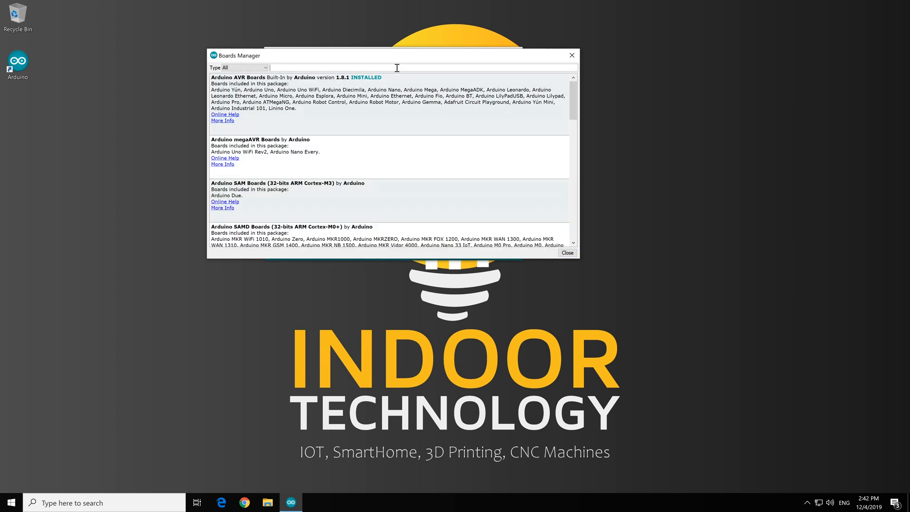
- Search Boards Manager for esp8266, find no package, and close it
type("esp8266")
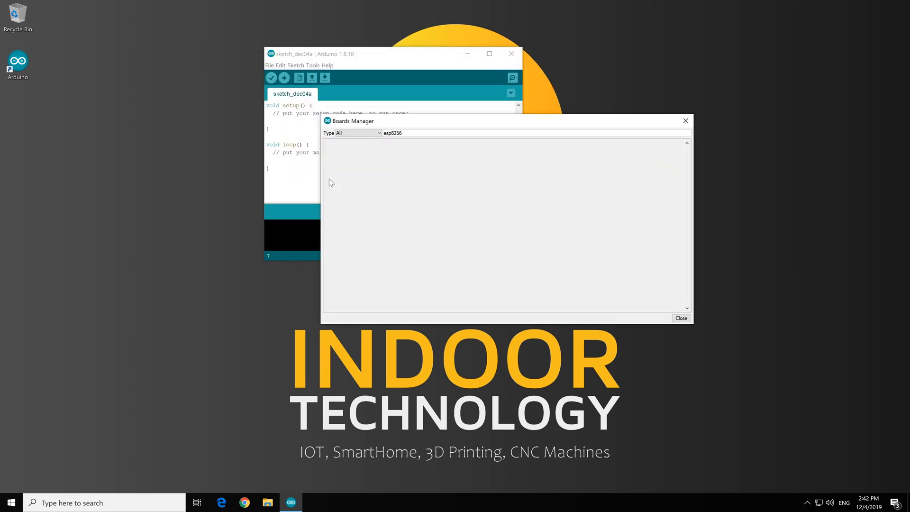
mouse_move(410, 236)
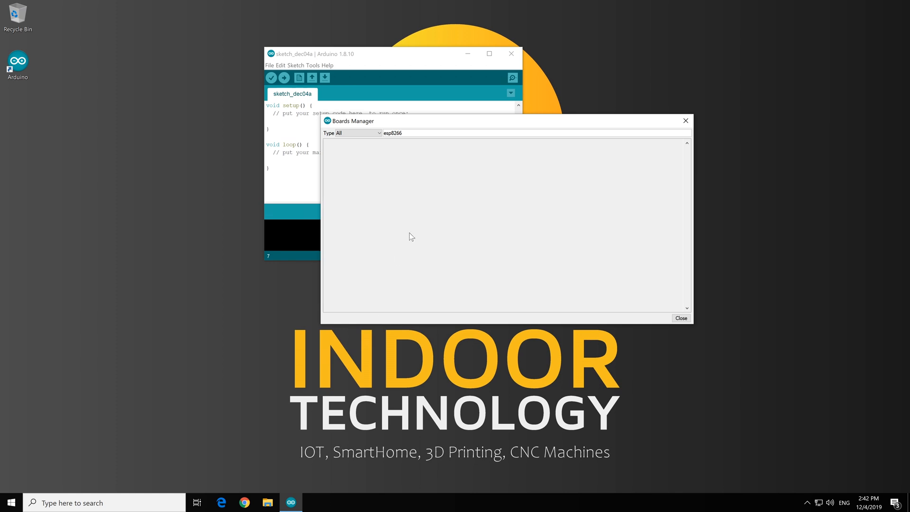
mouse_move(686, 121)
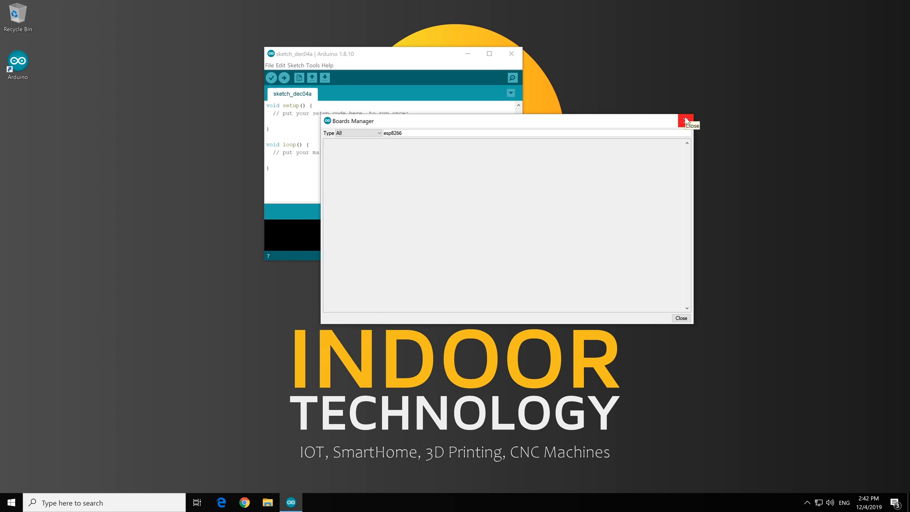
left_click(686, 120)
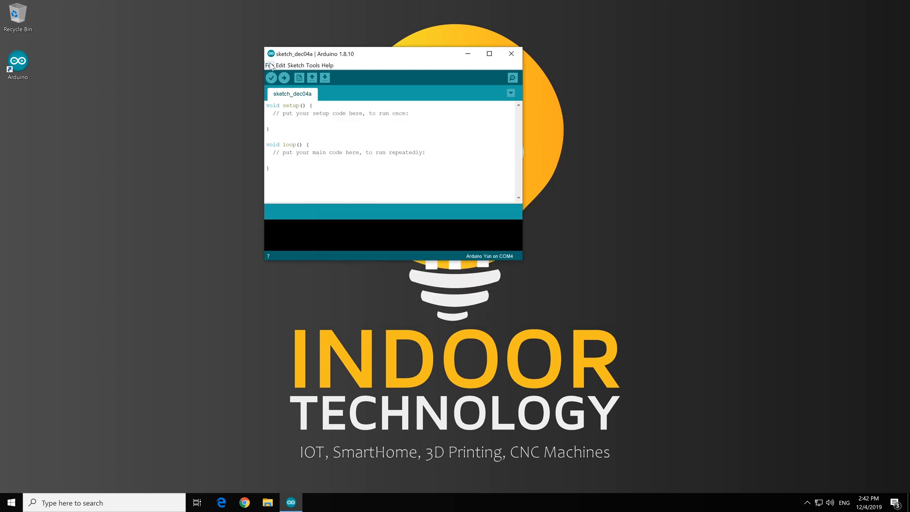
- Open File > Preferences at the empty Additional Boards Manager URLs field
left_click(269, 65)
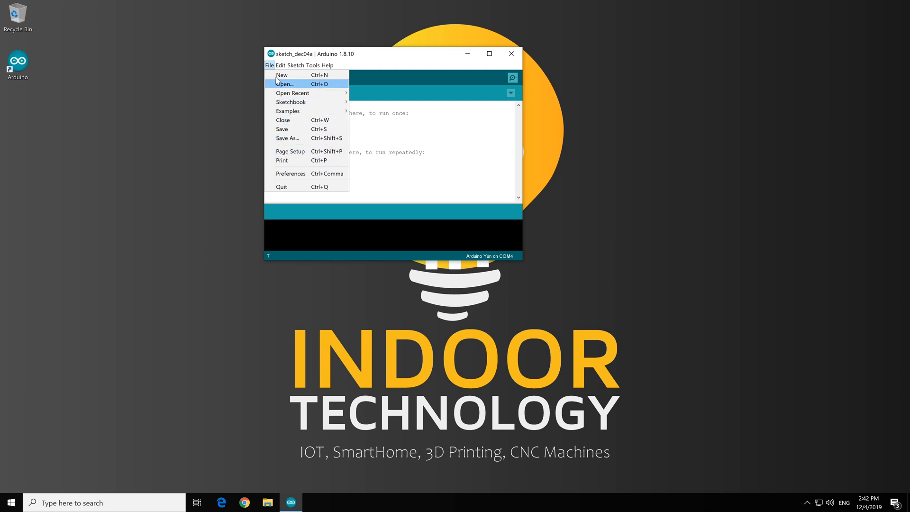
left_click(290, 173)
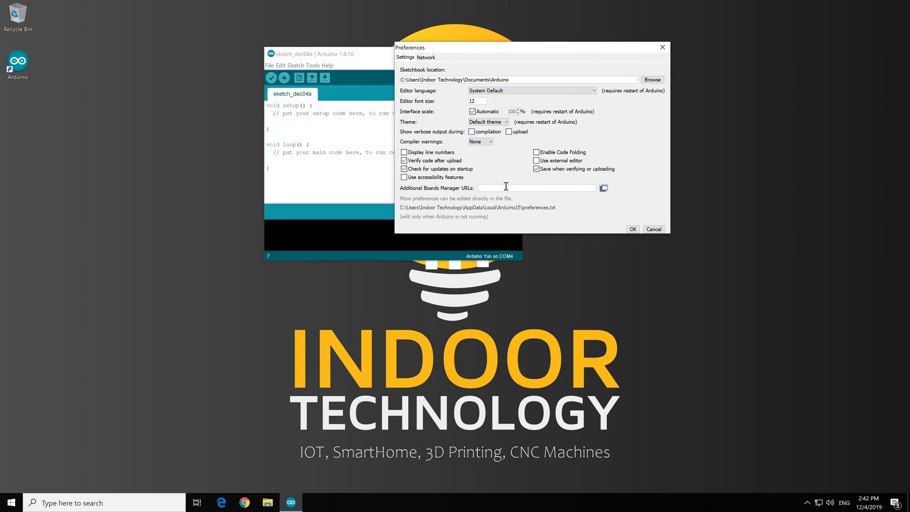
left_click(244, 503)
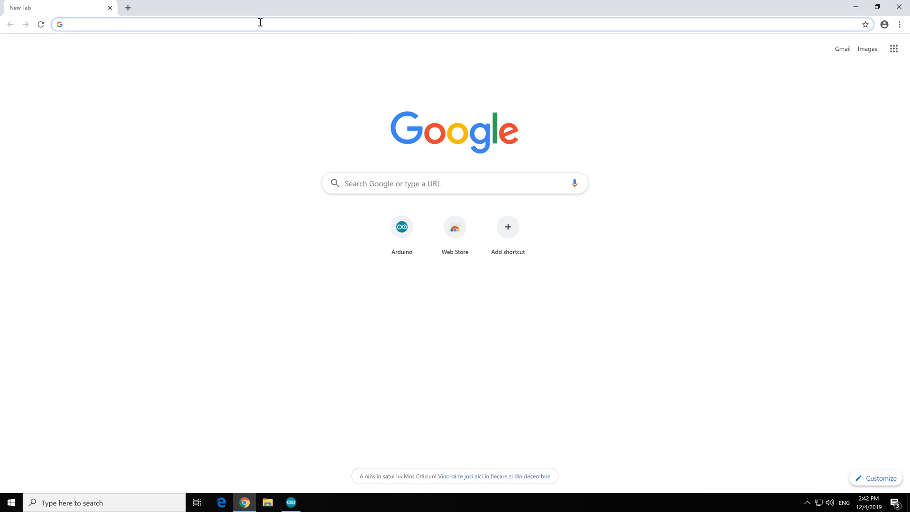
- Google 'esp8266 board manager link' and open the esp8266/Arduino GitHub page at Installing with Boards Manager
type("esp8266 board ma")
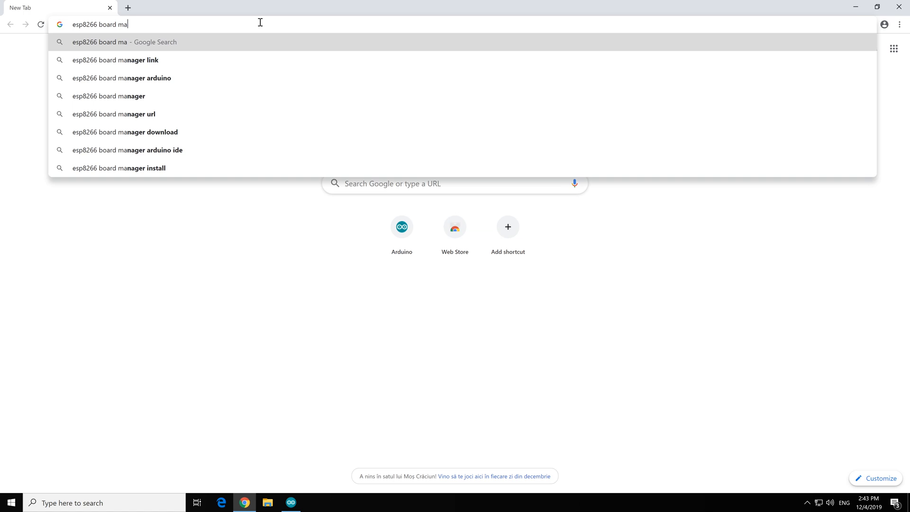
left_click(114, 60)
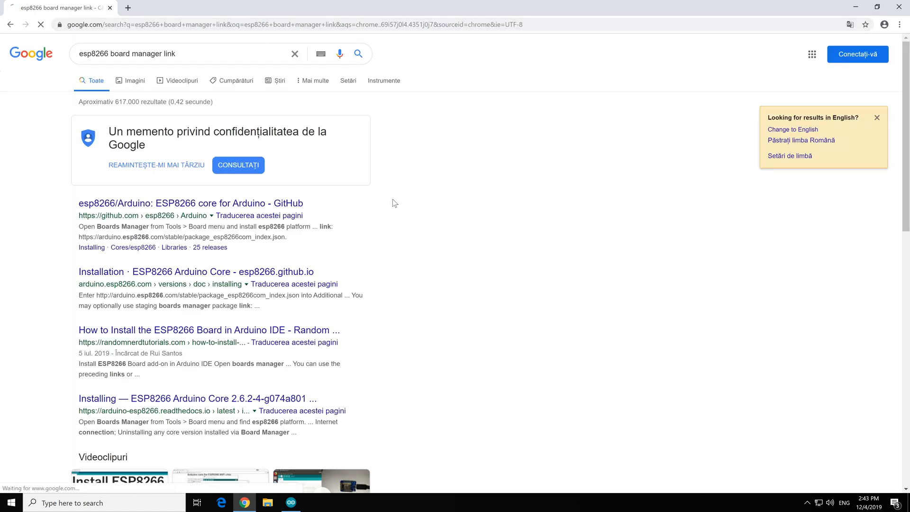
left_click(191, 203)
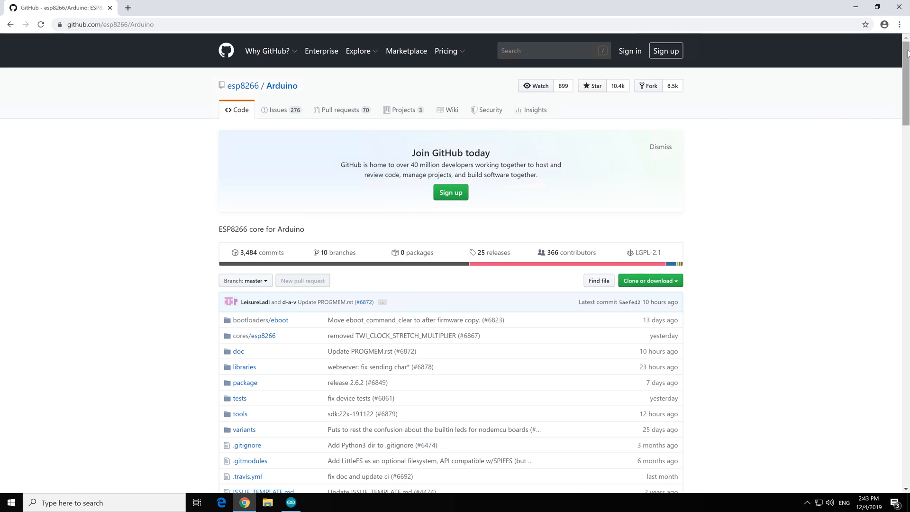
scroll("down", 3)
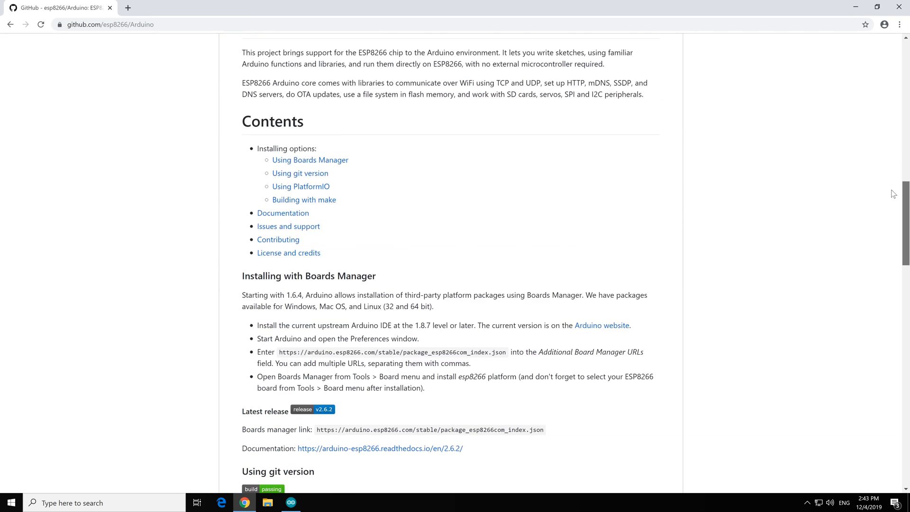
scroll("down", 3)
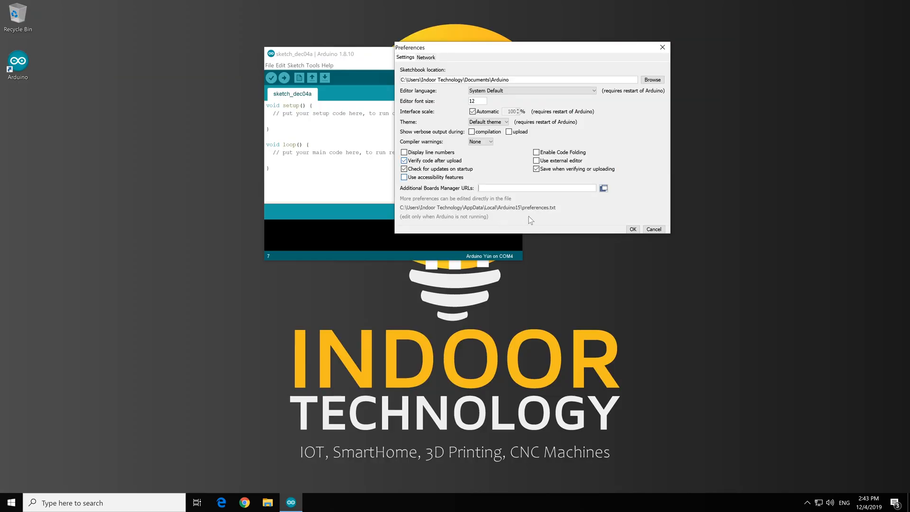
type("http://arduino.esp8266.com/stable/package_esp8266com_index.json")
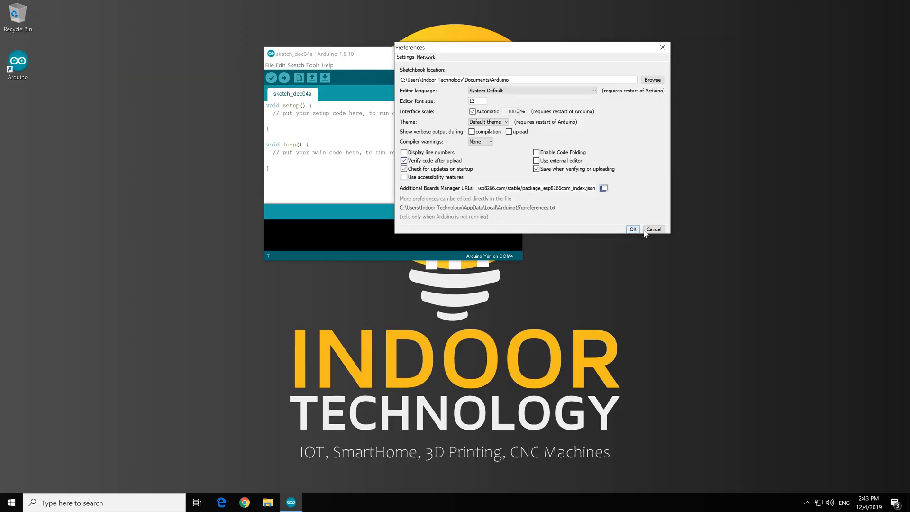
left_click(633, 230)
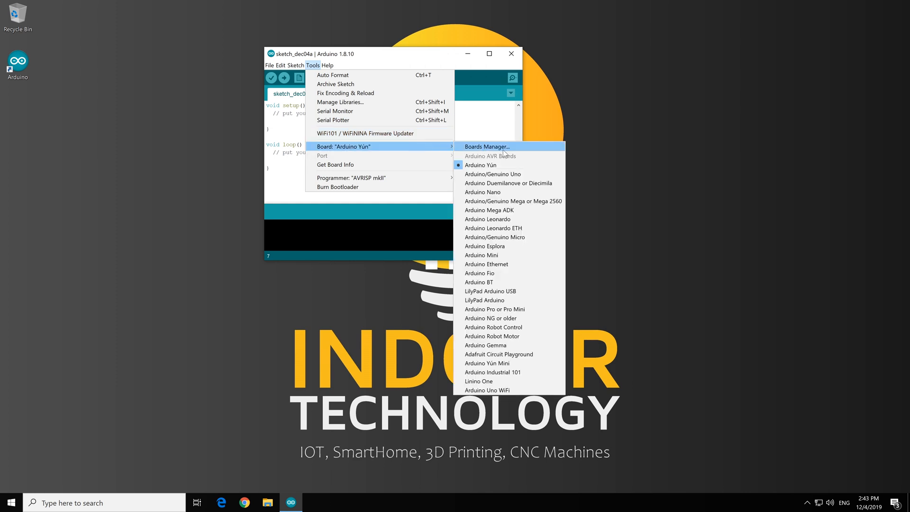
- Search 'esp2' in Boards Manager, install esp8266 by ESP8266 Community 2.6.2, and close the manager
left_click(487, 146)
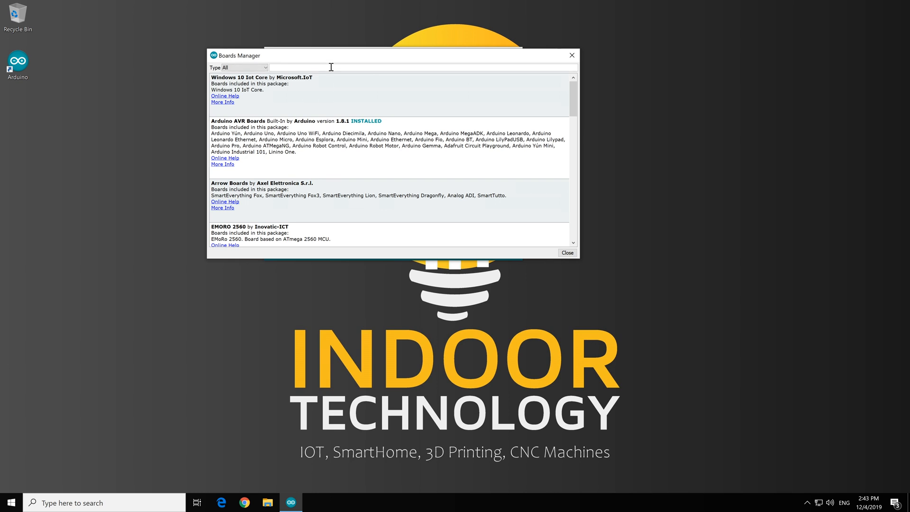
type("esp2")
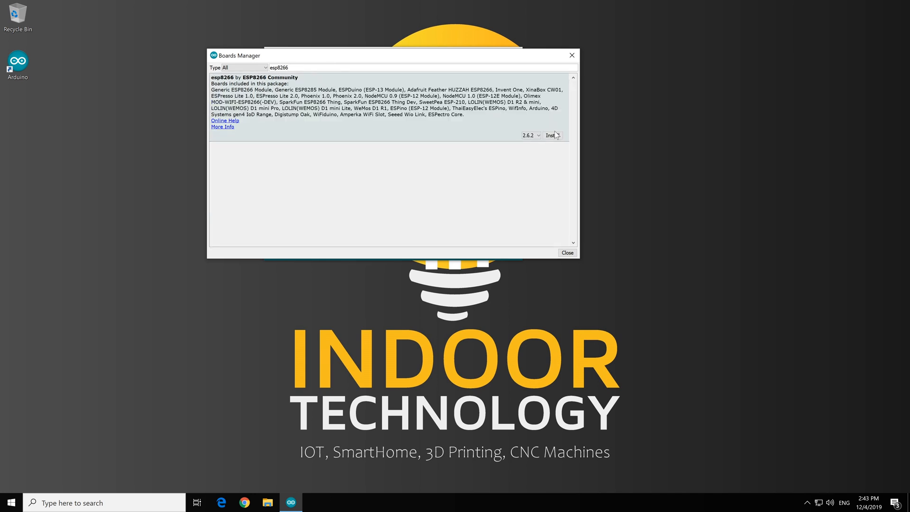
left_click(552, 135)
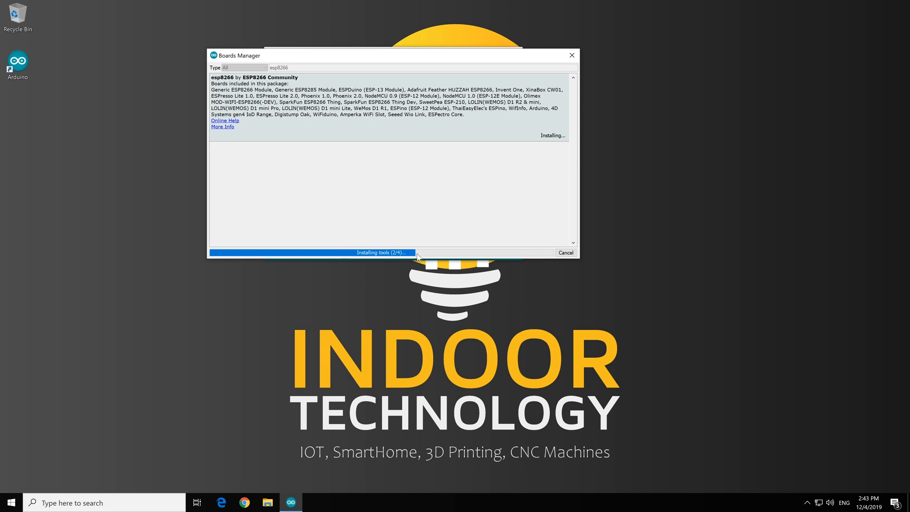
mouse_move(542, 249)
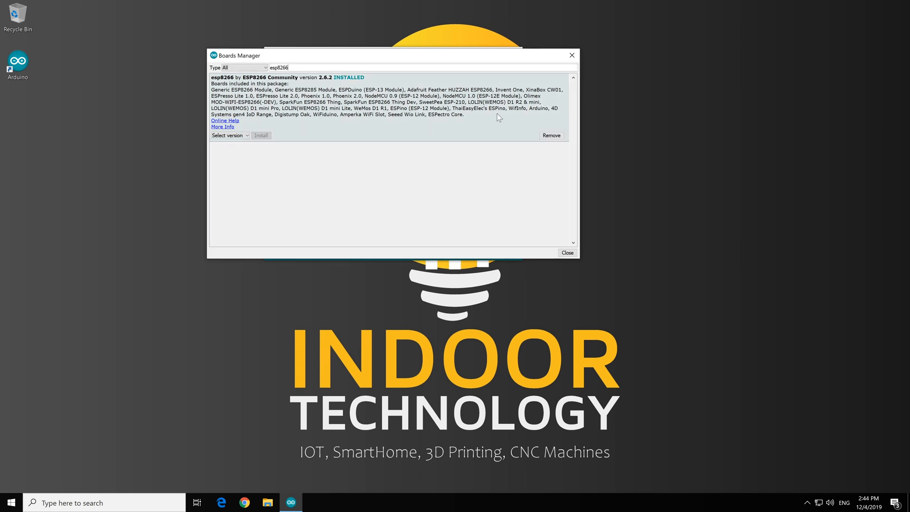
mouse_move(599, 224)
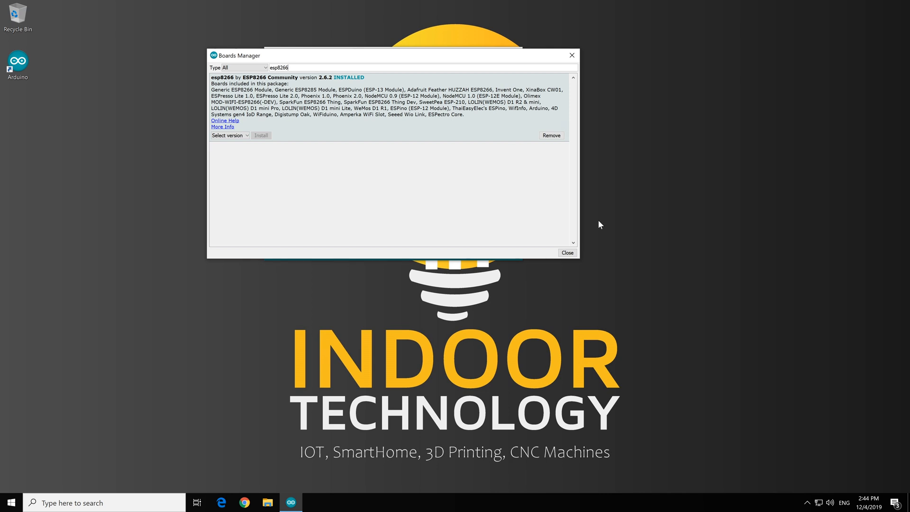
left_click(567, 252)
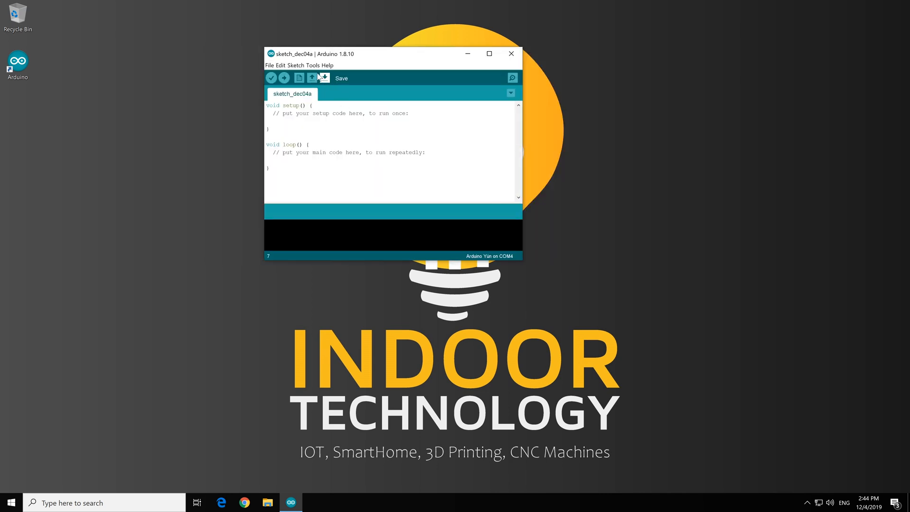
- Choose LOLIN(WEMOS) D1 R2 & mini from the ESP8266 boards list as the target board
left_click(313, 66)
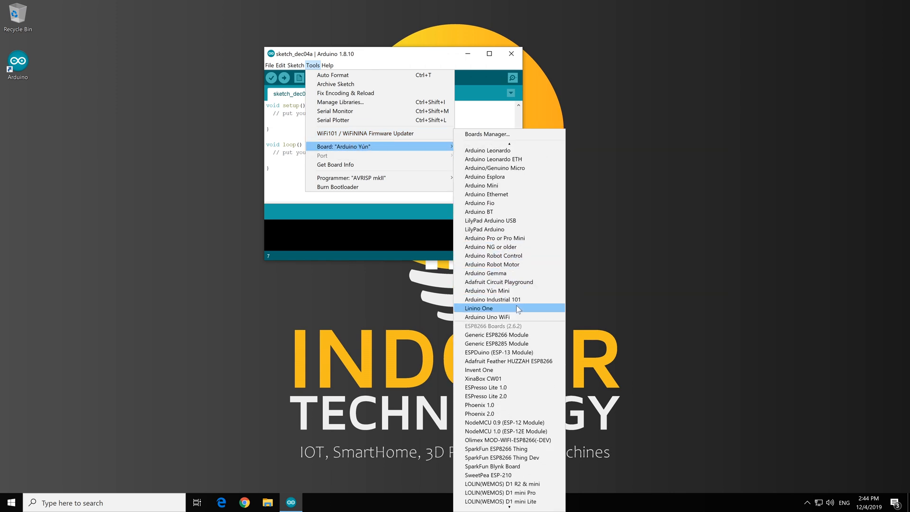
scroll("down", 3)
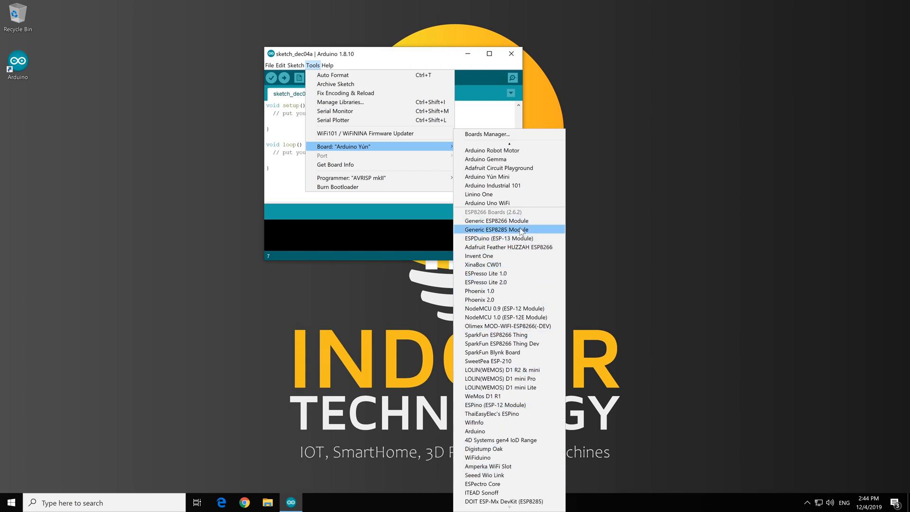
mouse_move(510, 221)
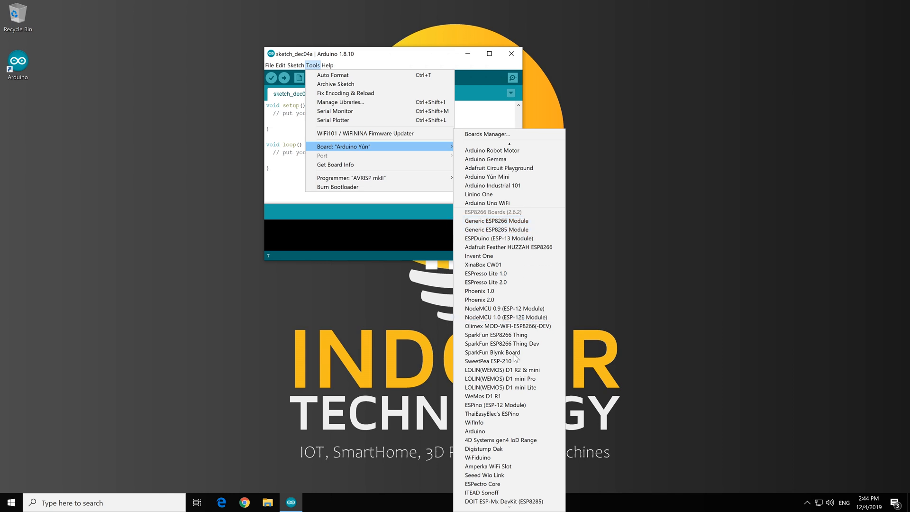
mouse_move(515, 370)
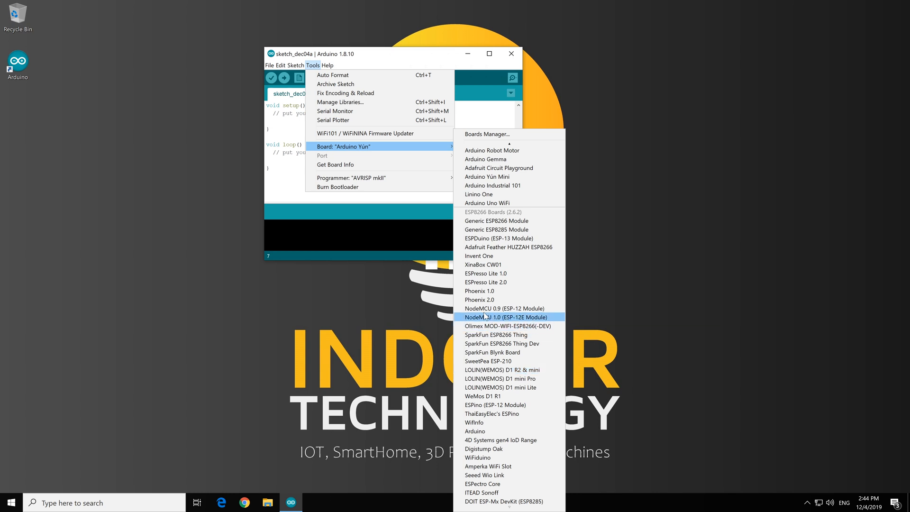
mouse_move(511, 378)
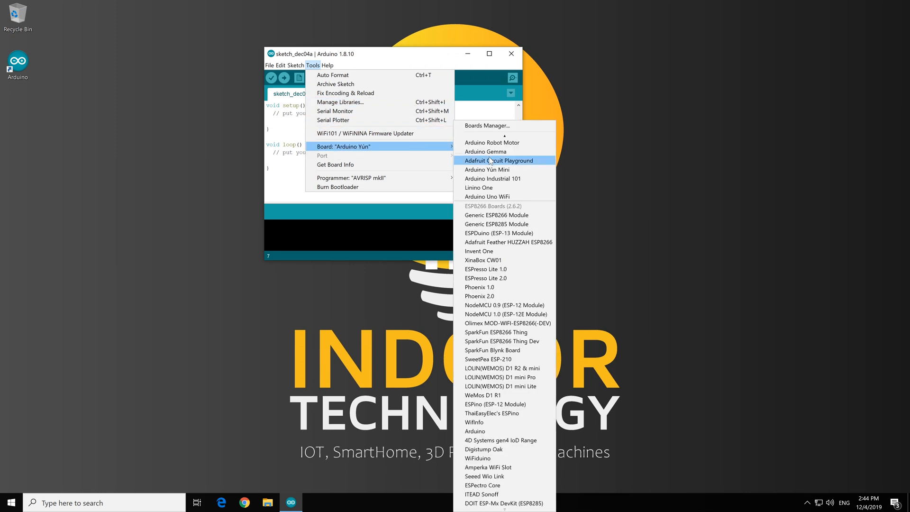
mouse_move(503, 368)
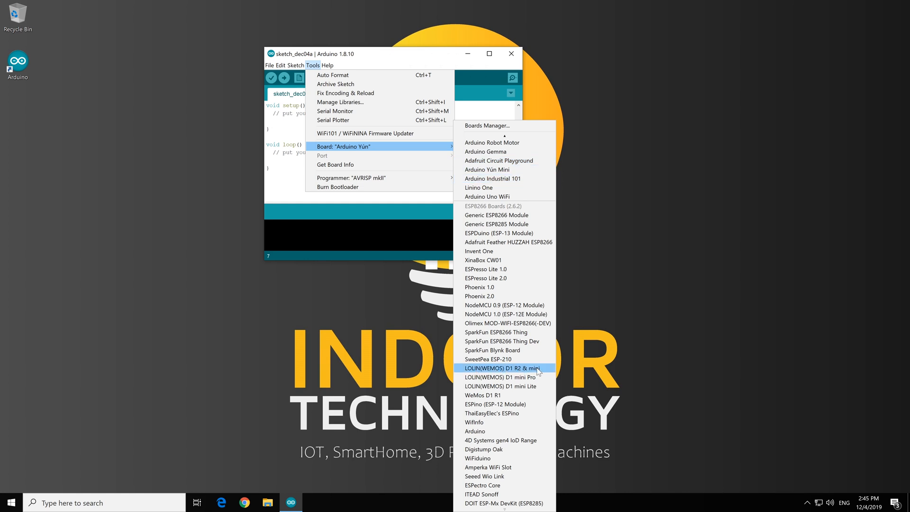
mouse_move(530, 371)
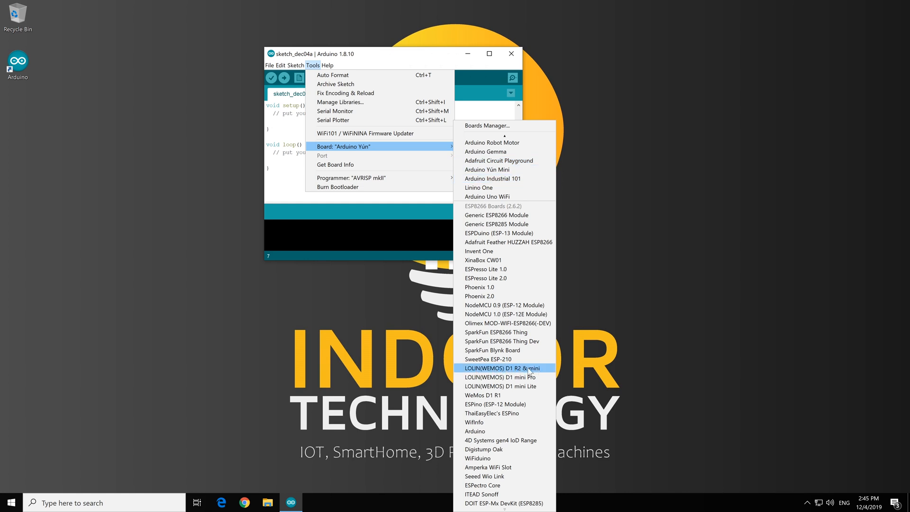
left_click(505, 368)
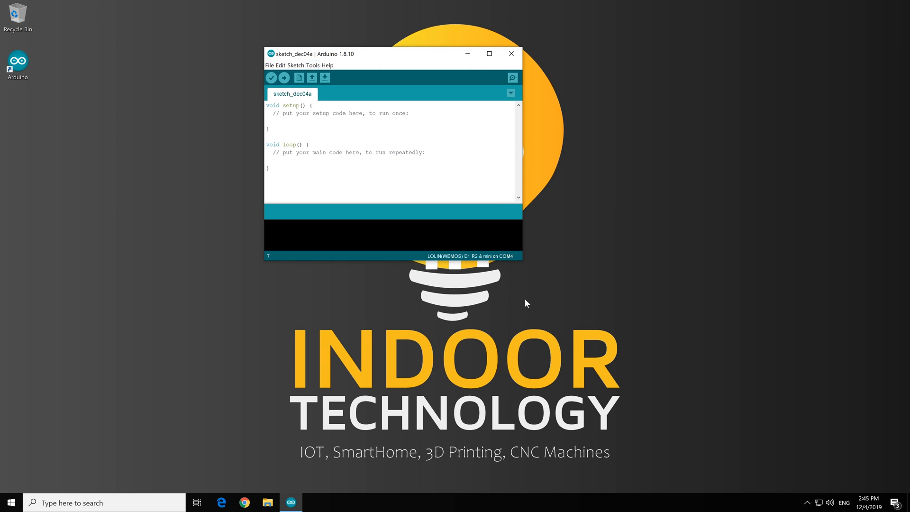
- After plugging in the D1 mini, select COM4 as the upload serial port
left_click(313, 65)
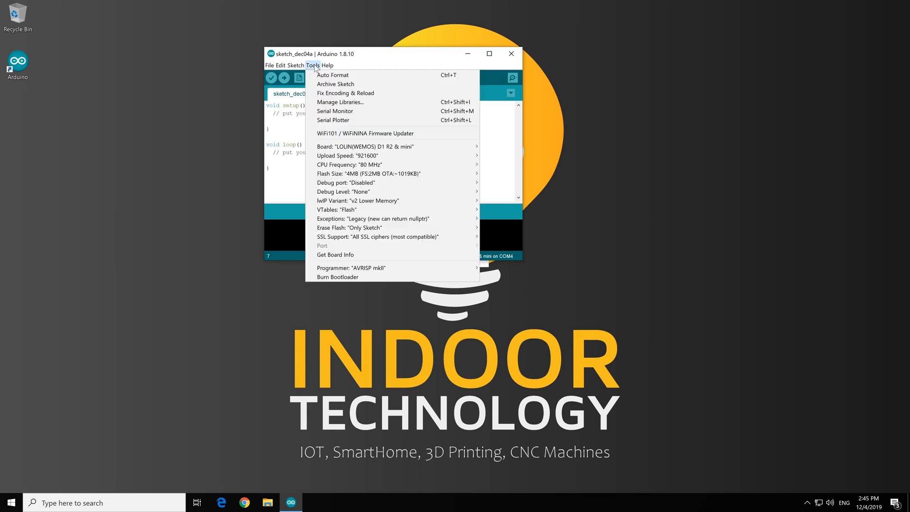
mouse_move(328, 246)
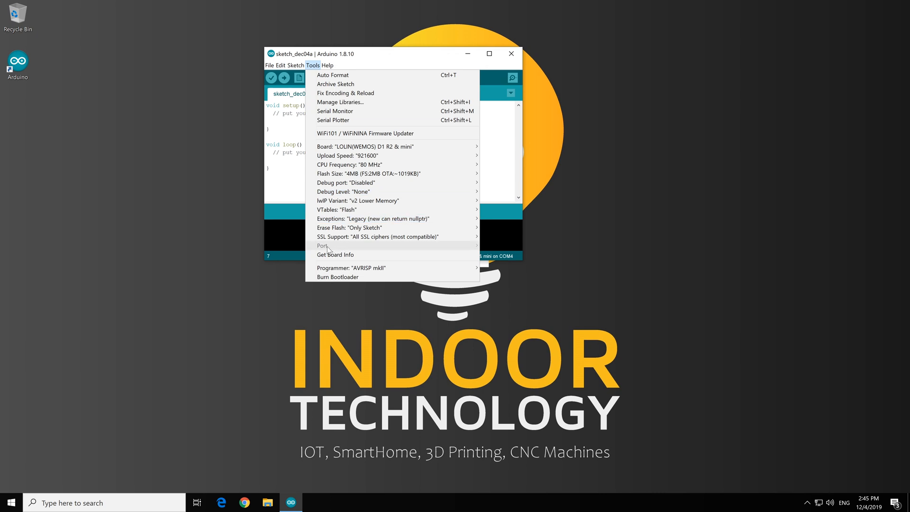
mouse_move(444, 245)
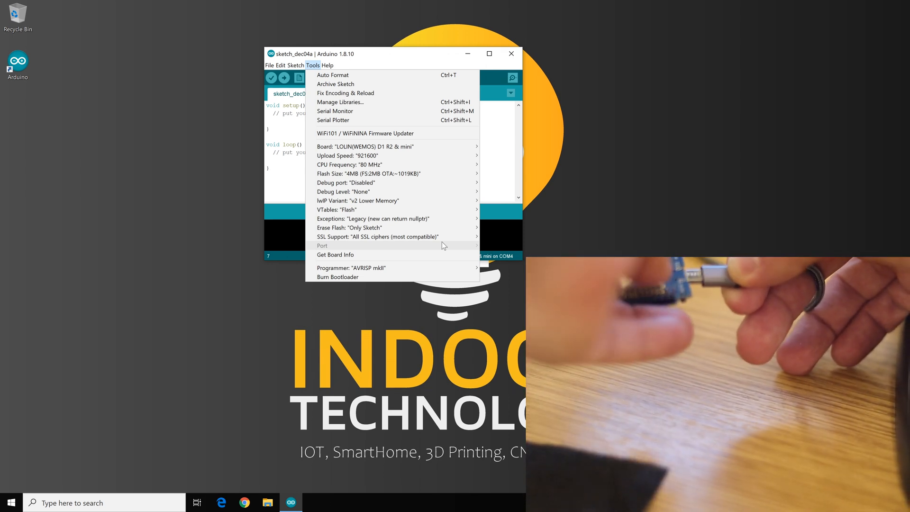
left_click(313, 66)
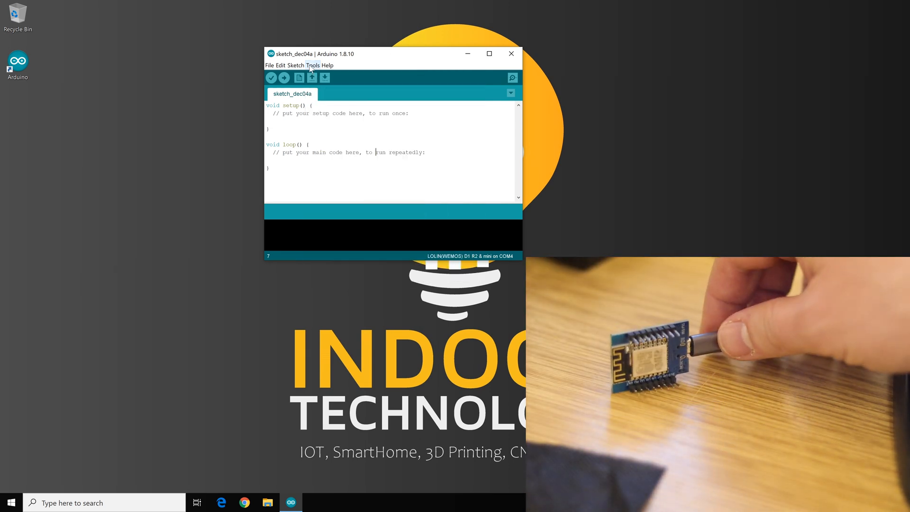
left_click(314, 65)
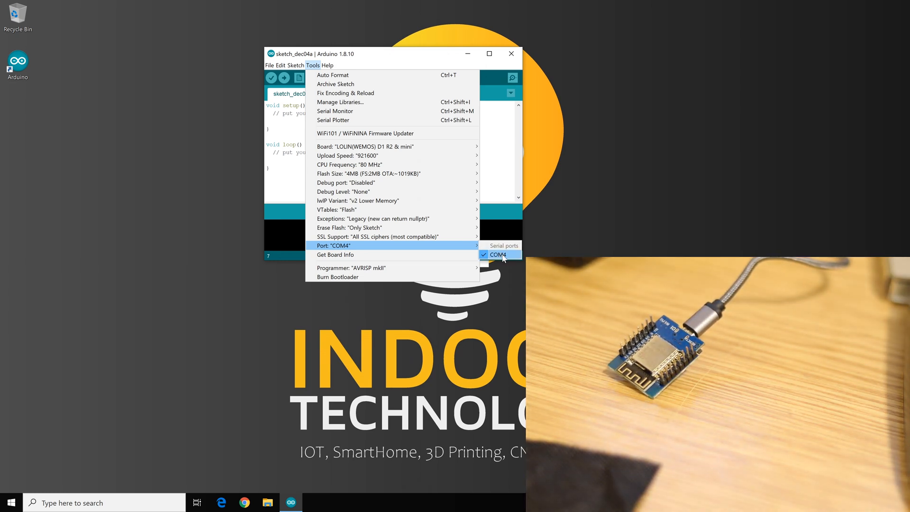
mouse_move(515, 259)
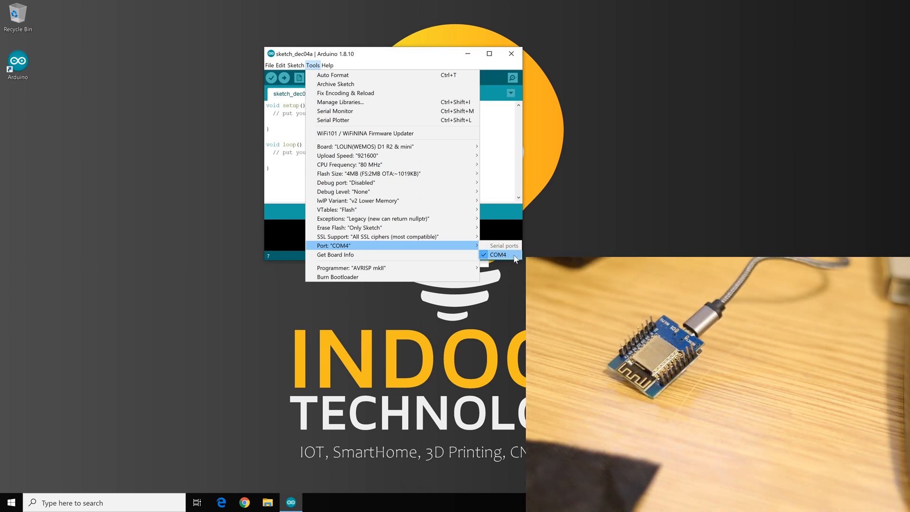
left_click(498, 254)
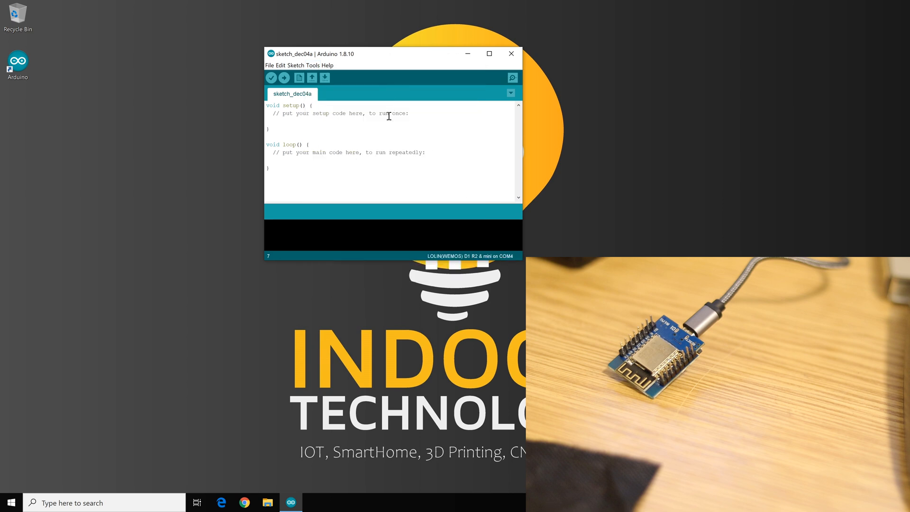
mouse_move(446, 263)
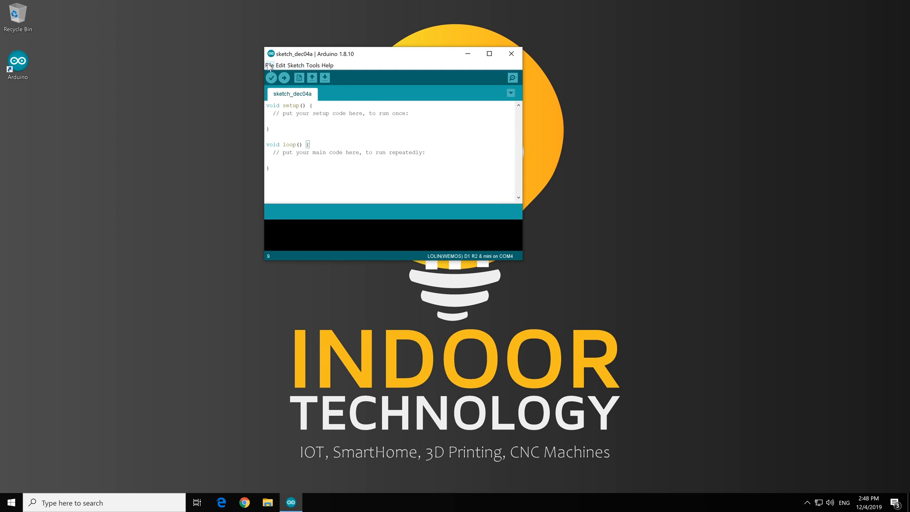
- Load the ESP8266 Blink example sketch from the Examples menu
left_click(268, 65)
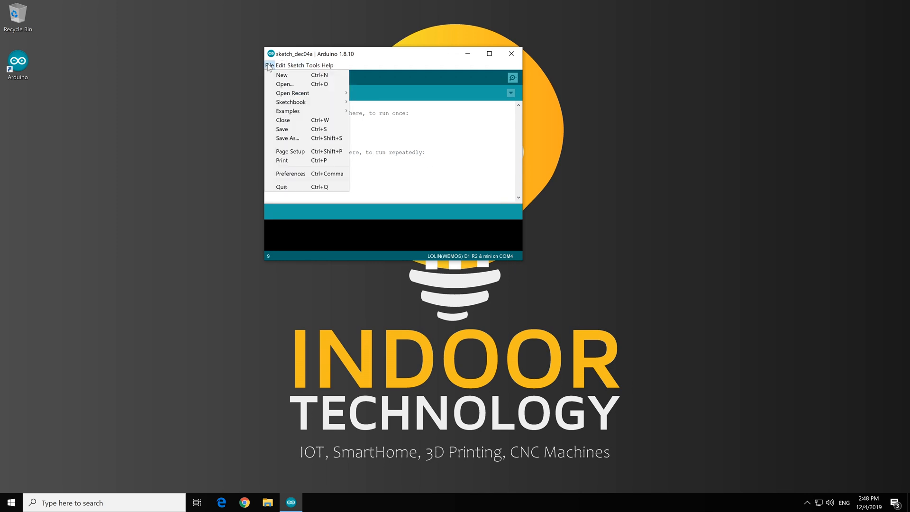
mouse_move(290, 102)
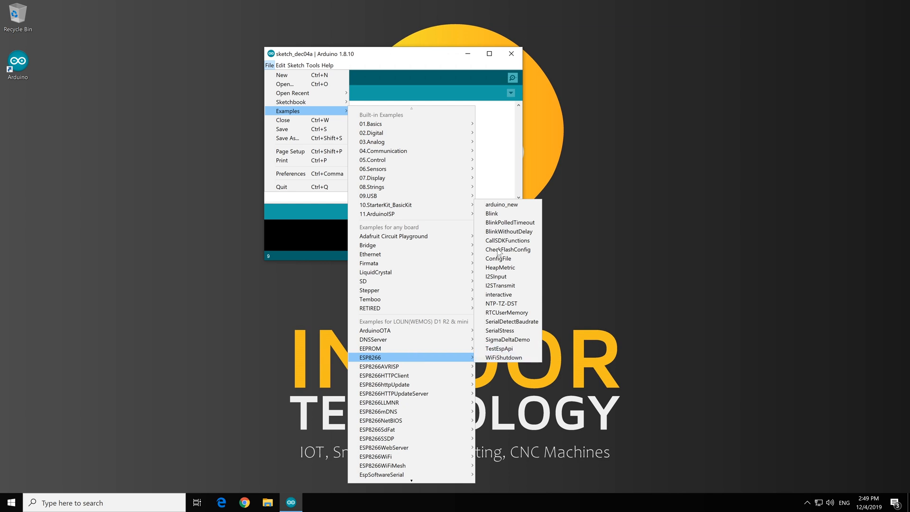
left_click(492, 214)
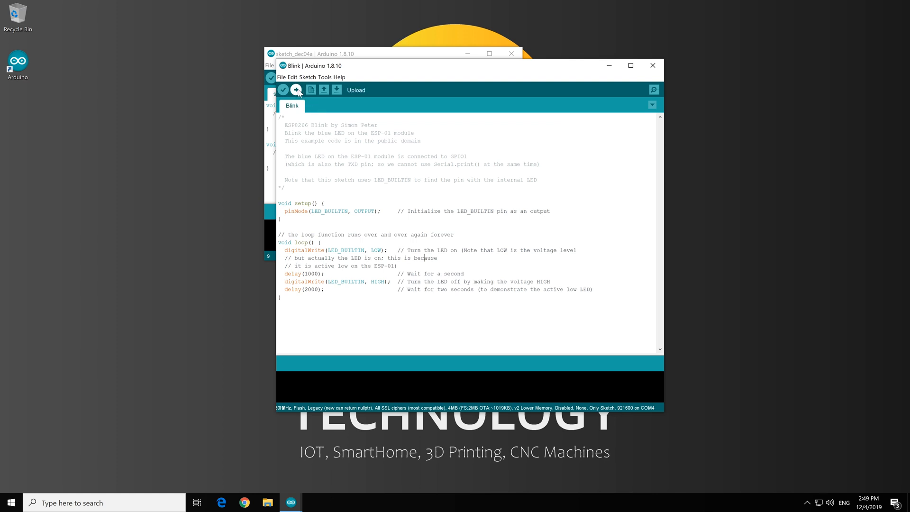
- Upload Blink to the D1 mini on COM4 and wait for 'Done uploading'
left_click(295, 89)
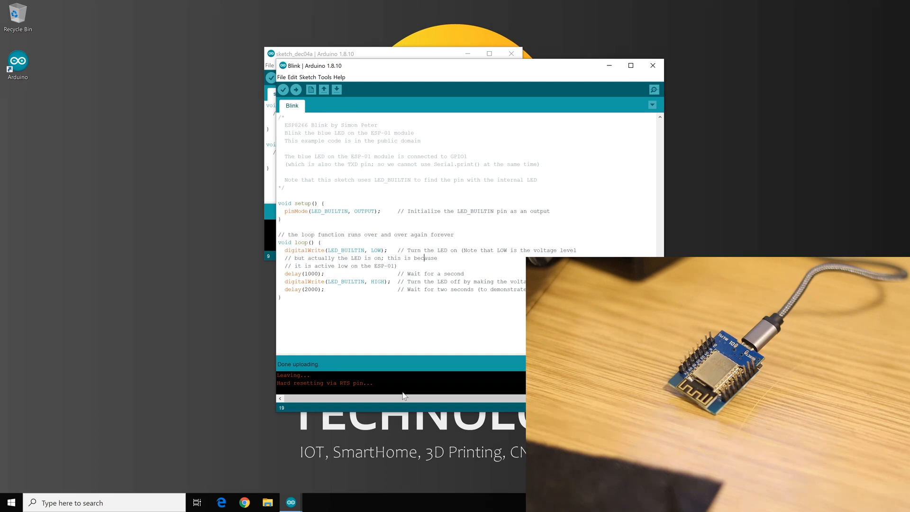
mouse_move(450, 290)
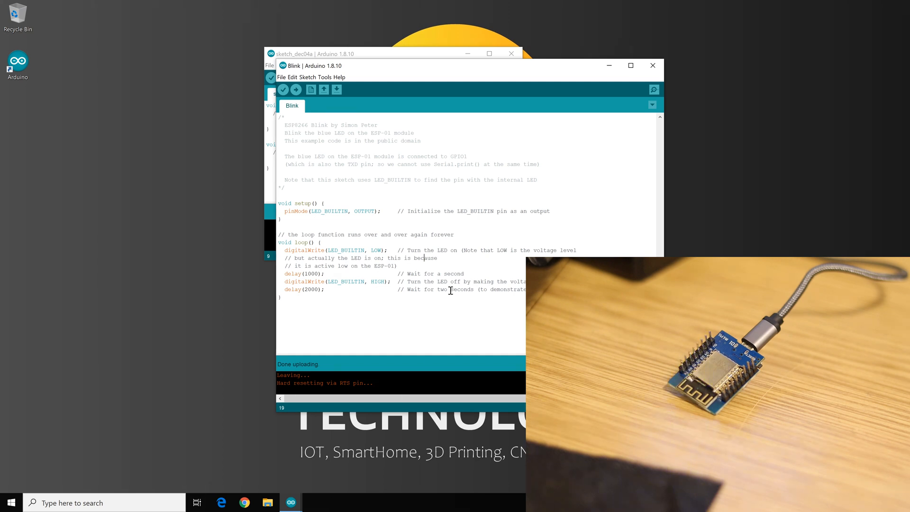